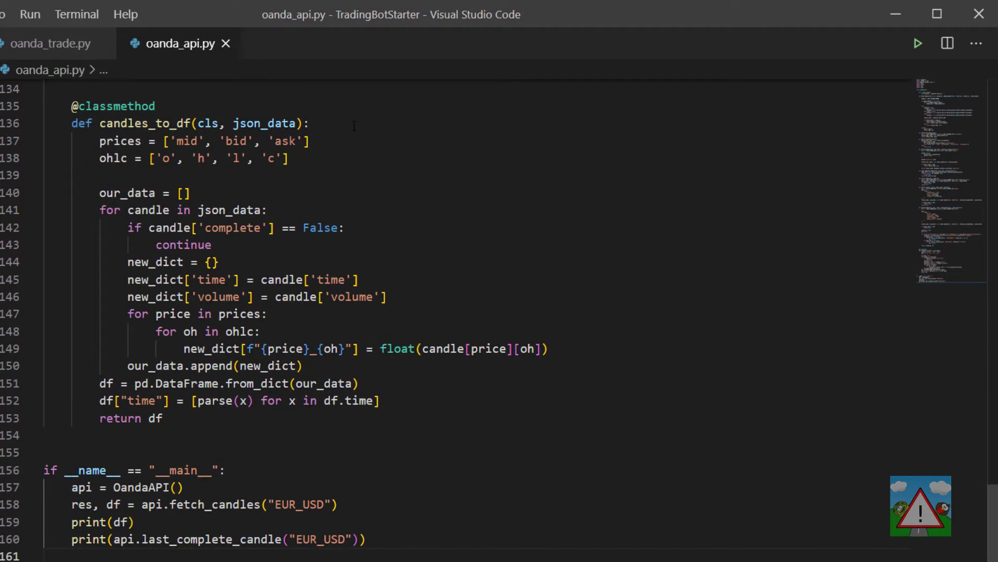
- Review the trading loop in bot.py and the oanda_api.py code
left_click(285, 44)
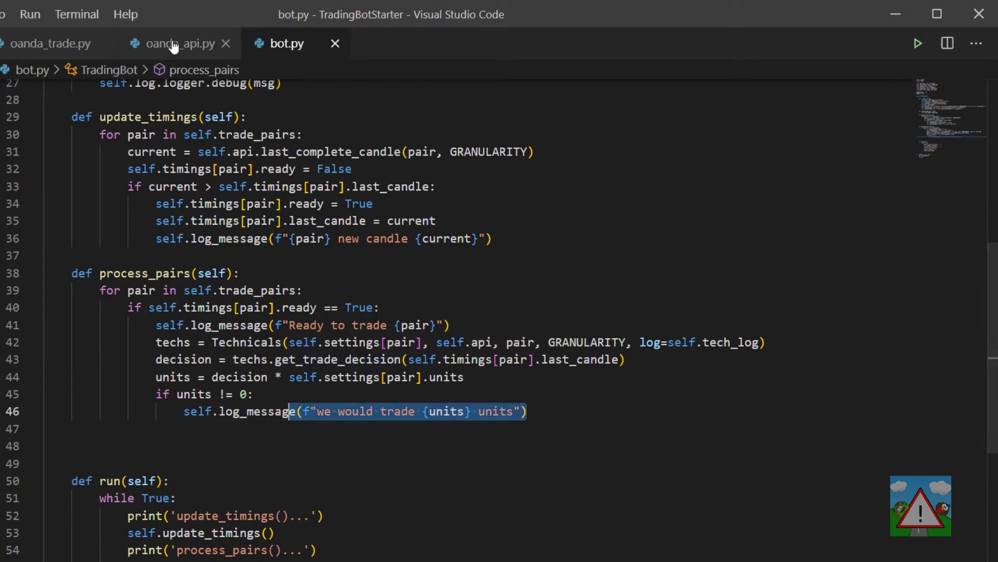
left_click(180, 43)
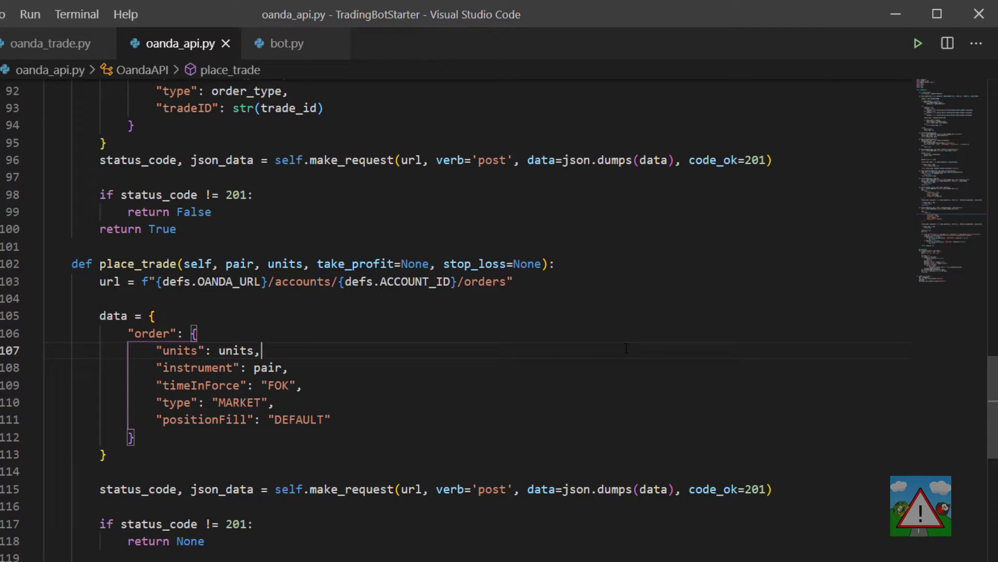
scroll("down", 3)
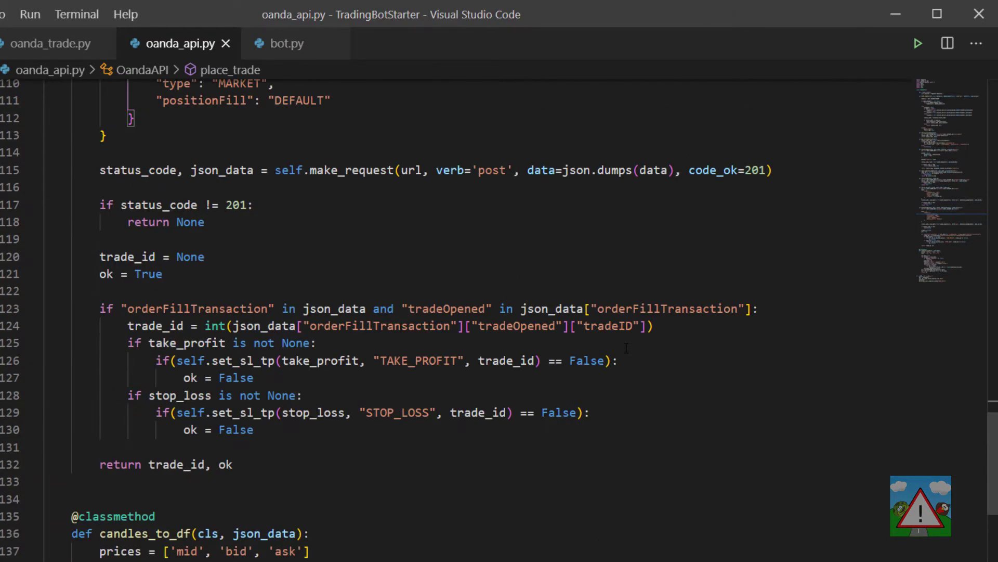
scroll("down", 3)
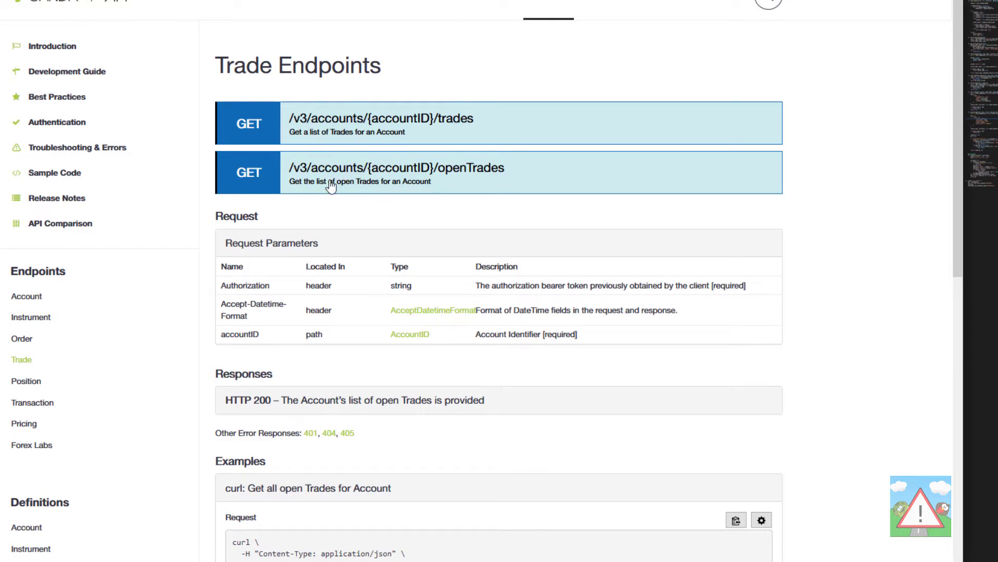
mouse_move(468, 174)
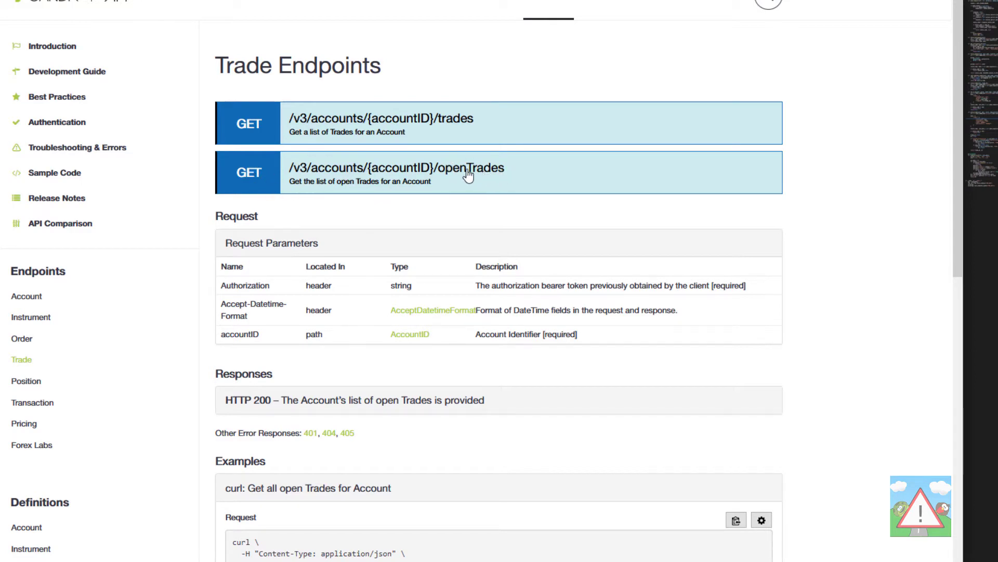
- Scroll the OANDA docs to the GET openTrades curl example and select openTrades
scroll("down", 3)
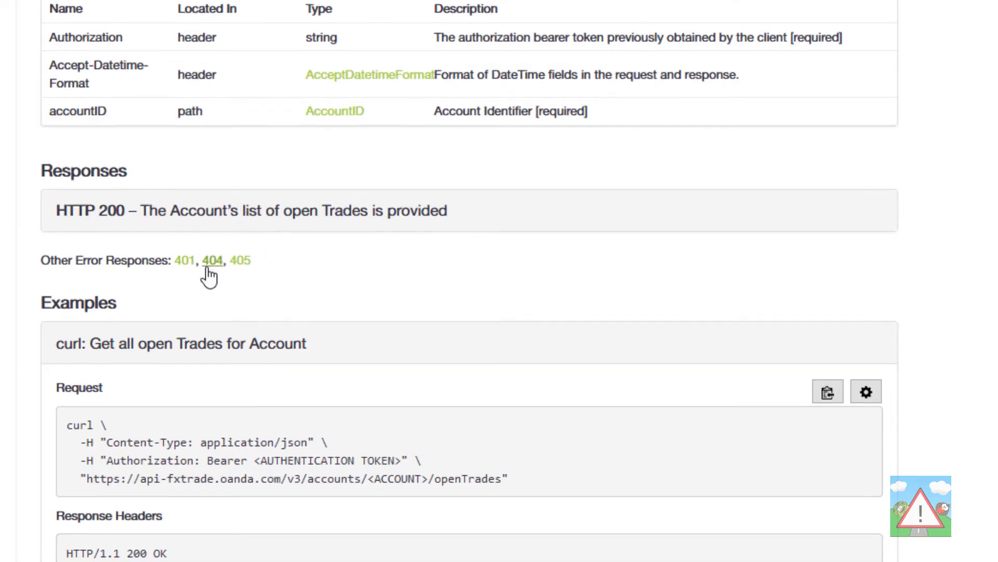
scroll("down", 3)
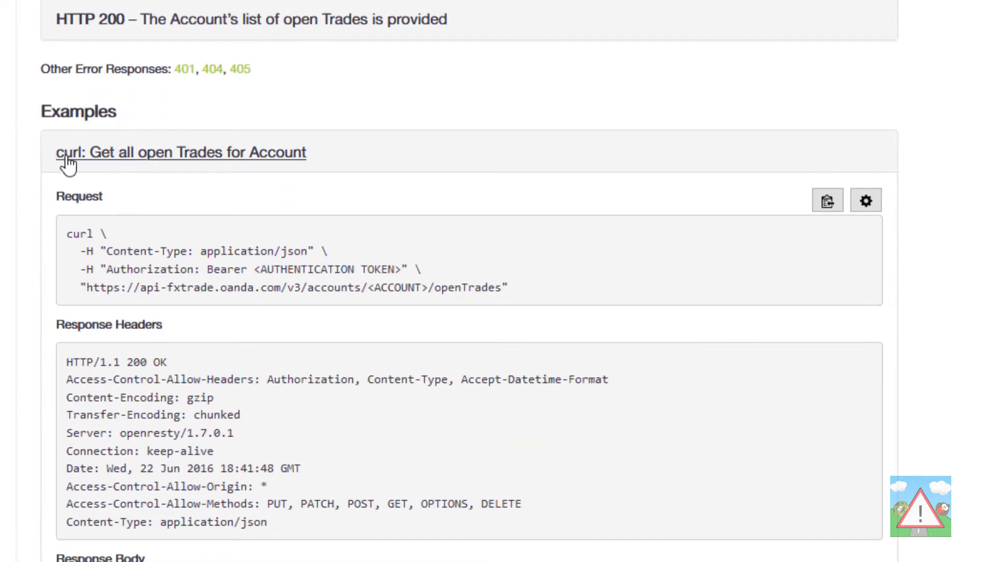
mouse_move(225, 172)
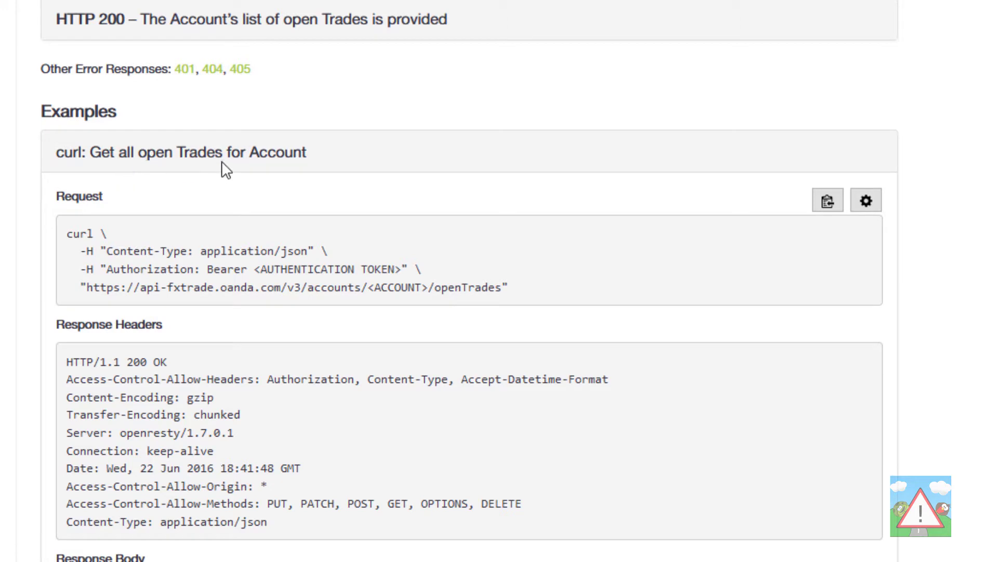
mouse_move(319, 307)
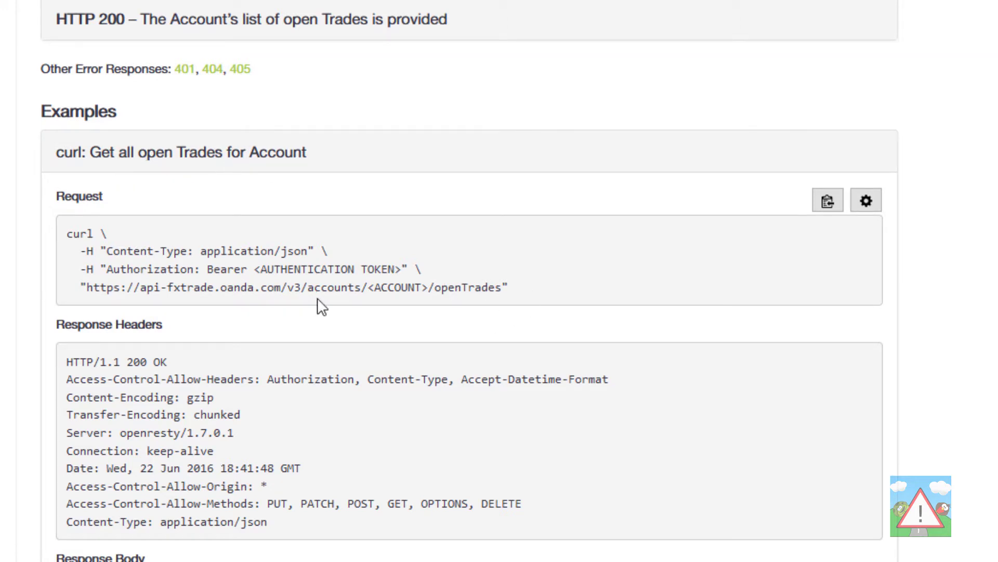
mouse_move(442, 288)
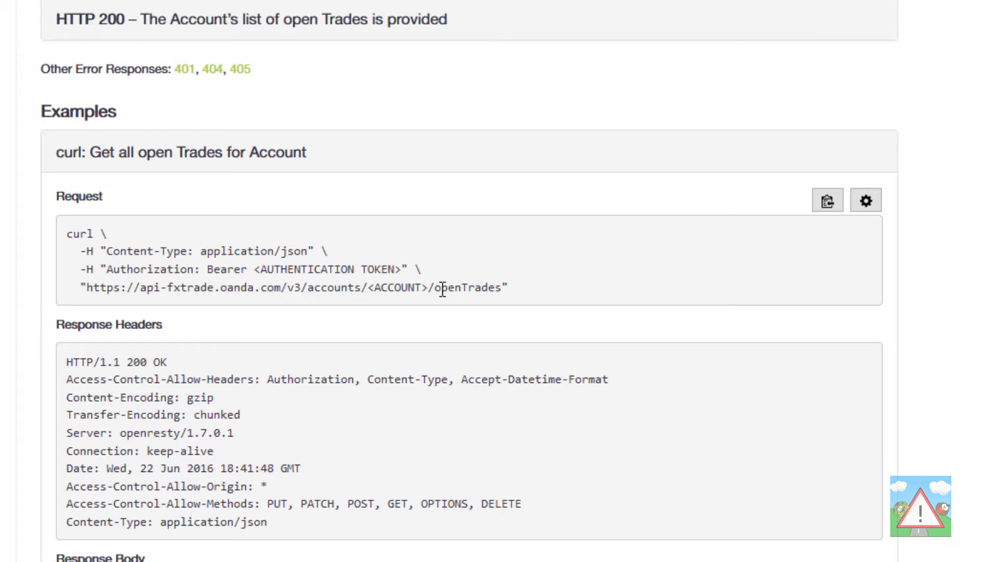
double_click(460, 288)
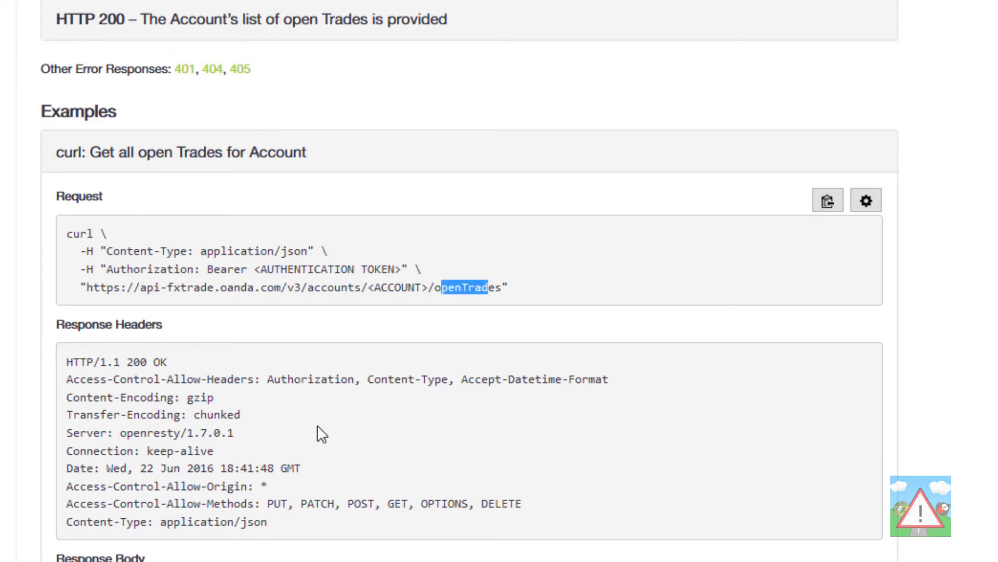
- Scroll to the open-trades Response Body and highlight its trades array
scroll("down", 3)
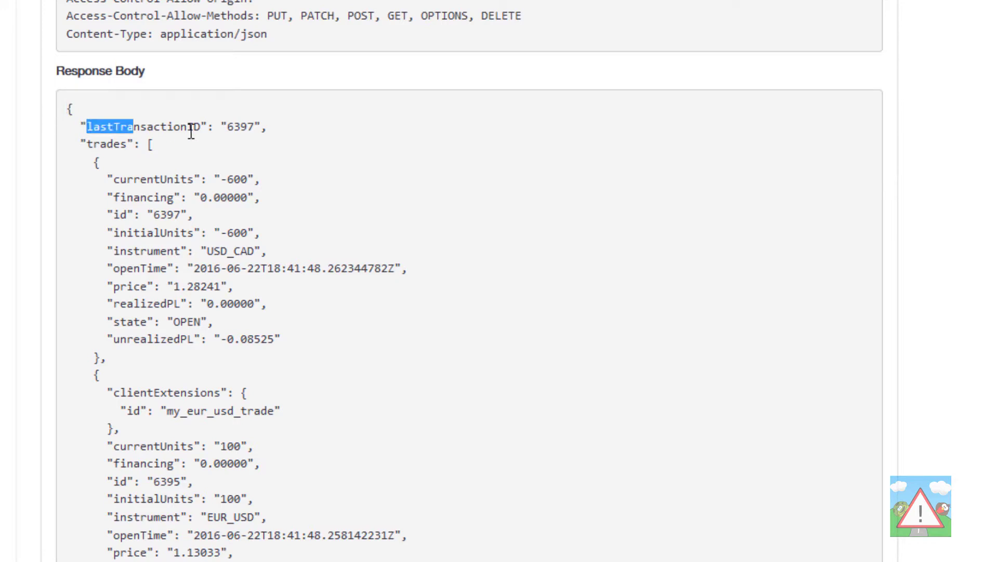
left_click(90, 144)
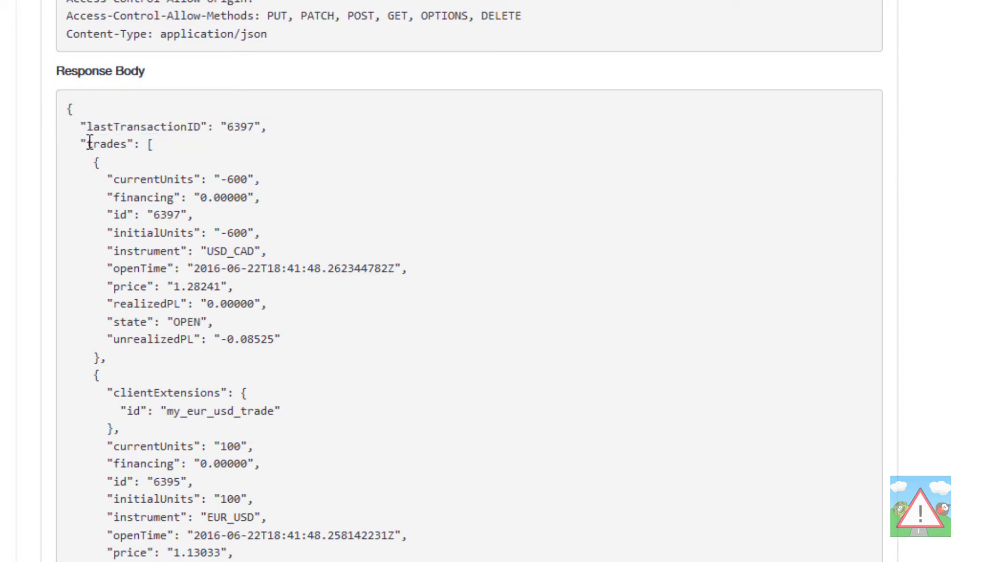
left_click_drag(92, 162, 156, 179)
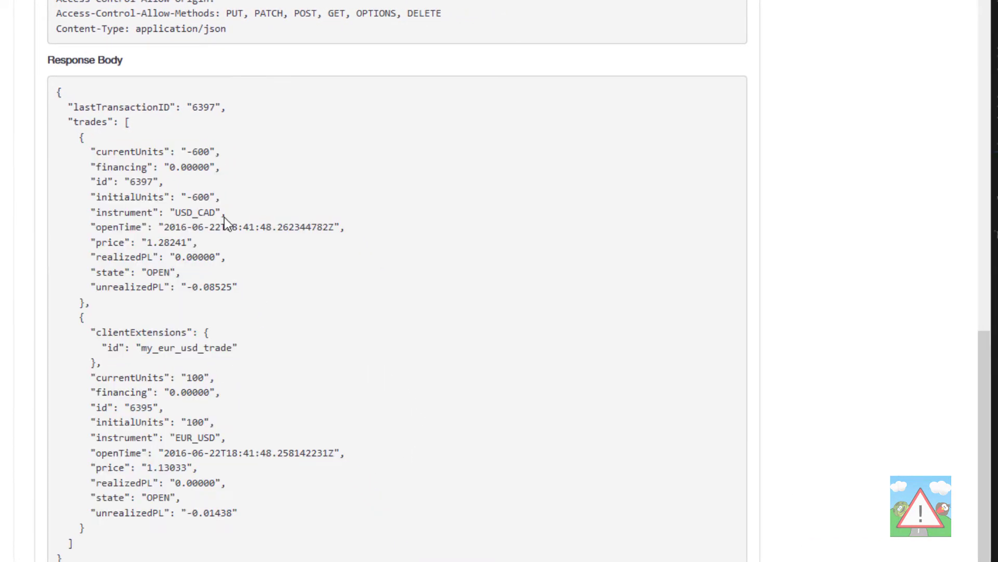
mouse_move(88, 152)
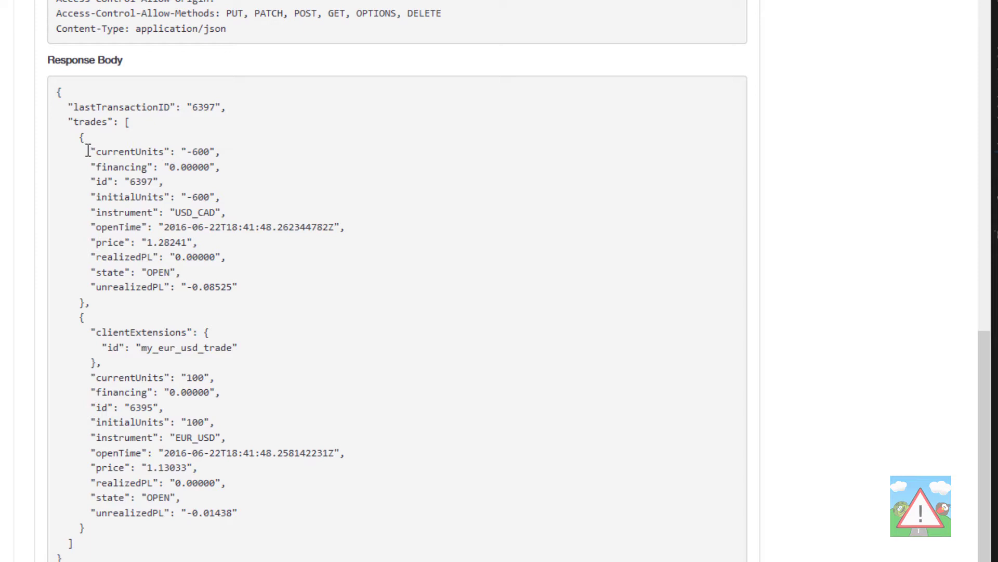
mouse_move(76, 130)
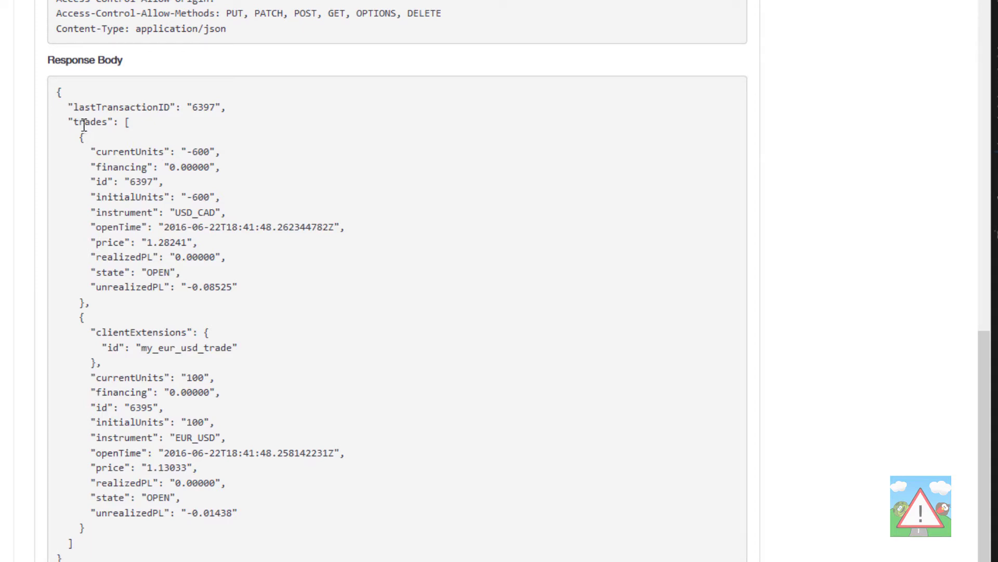
left_click_drag(83, 122, 292, 529)
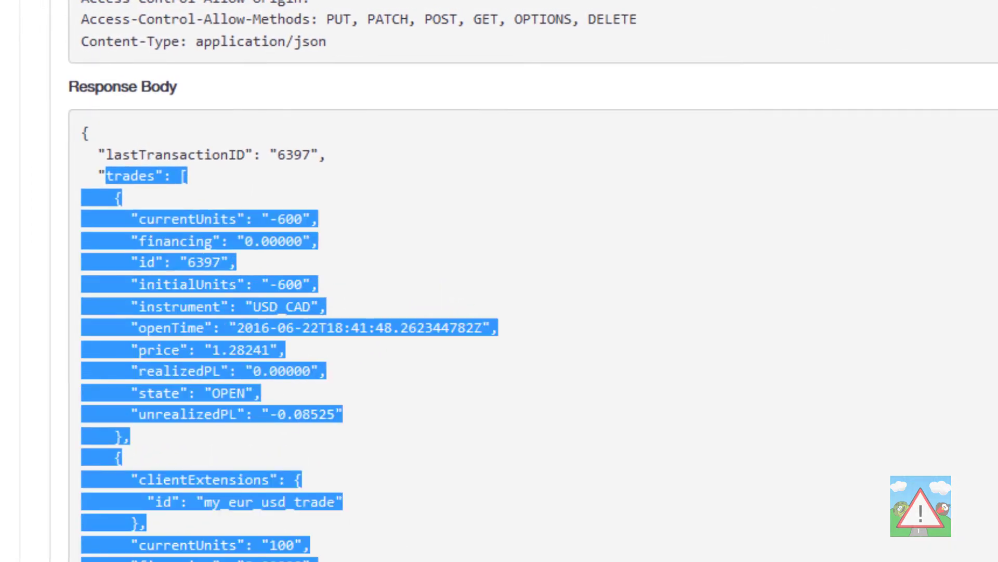
mouse_move(566, 504)
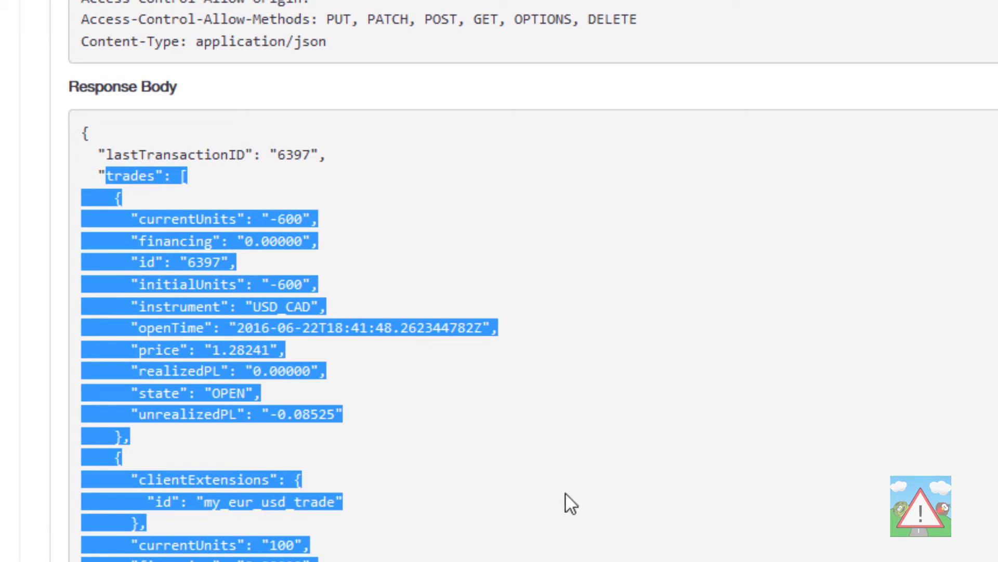
left_click(234, 219)
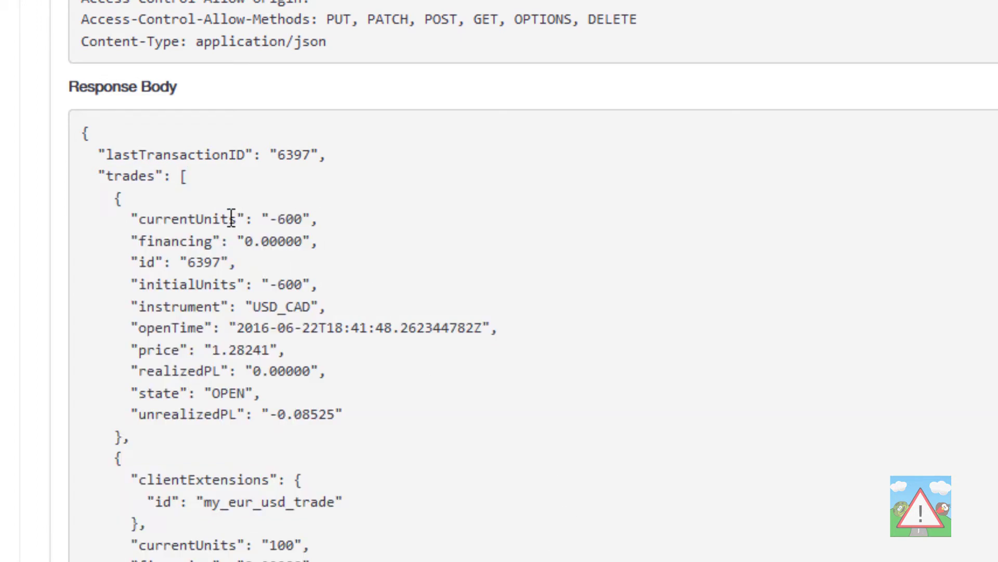
- Highlight the first trade's financing, id, initialUnits, realizedPL and price fields
double_click(128, 176)
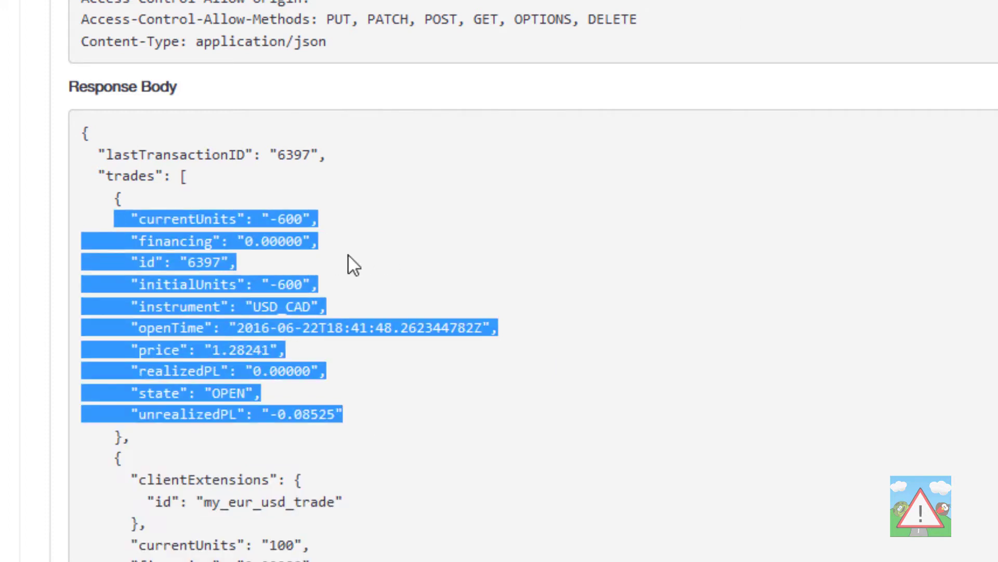
left_click(174, 284)
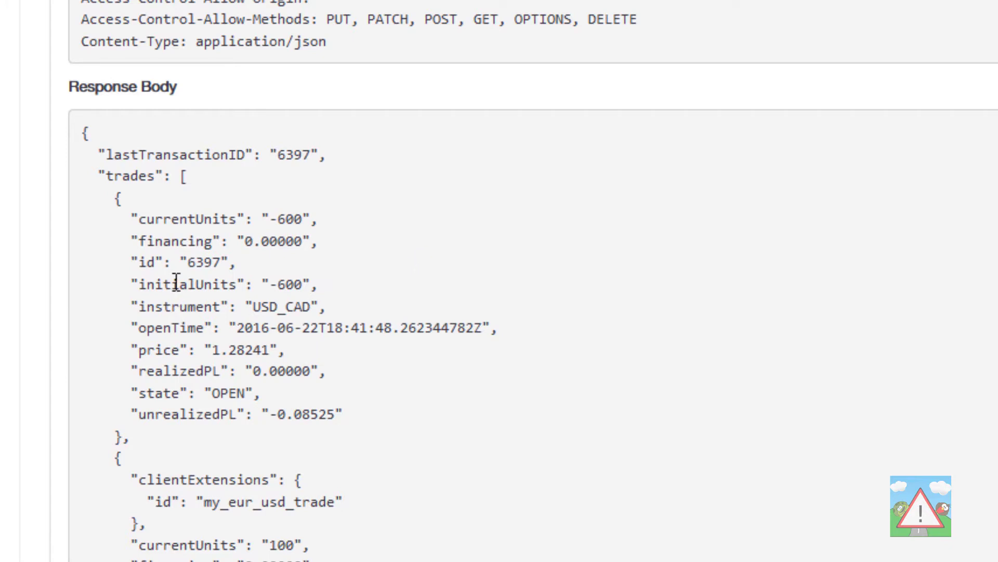
double_click(185, 219)
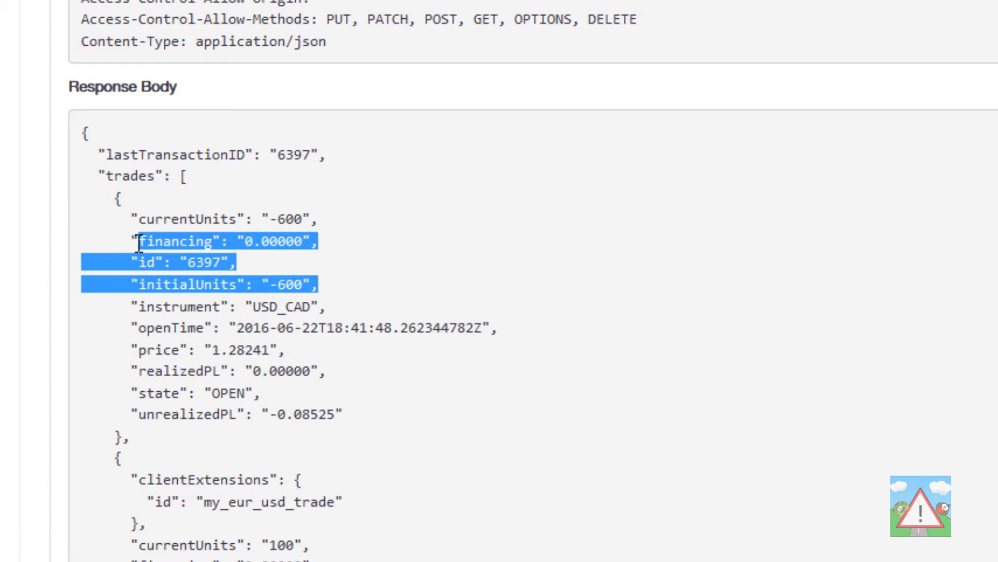
left_click(242, 290)
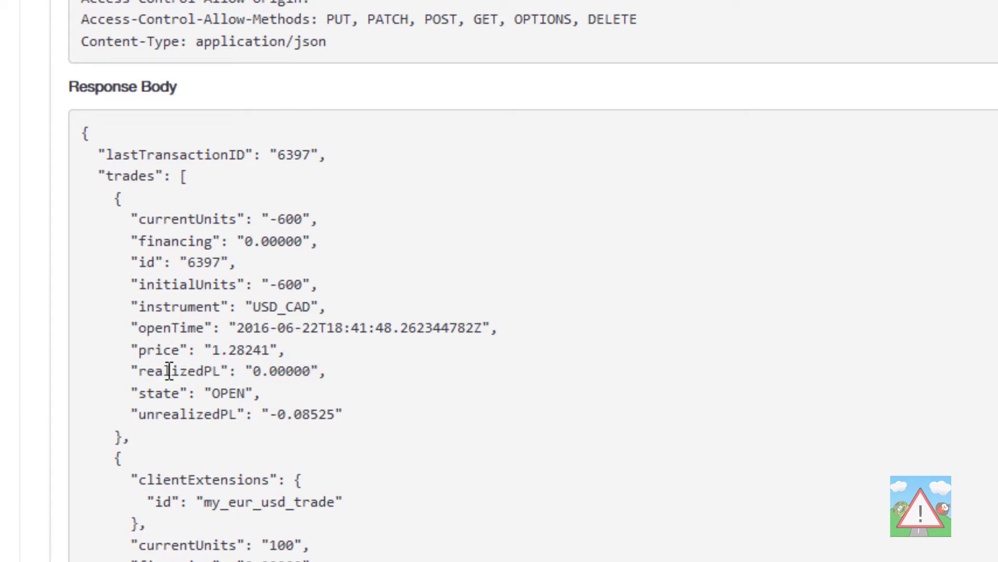
mouse_move(356, 424)
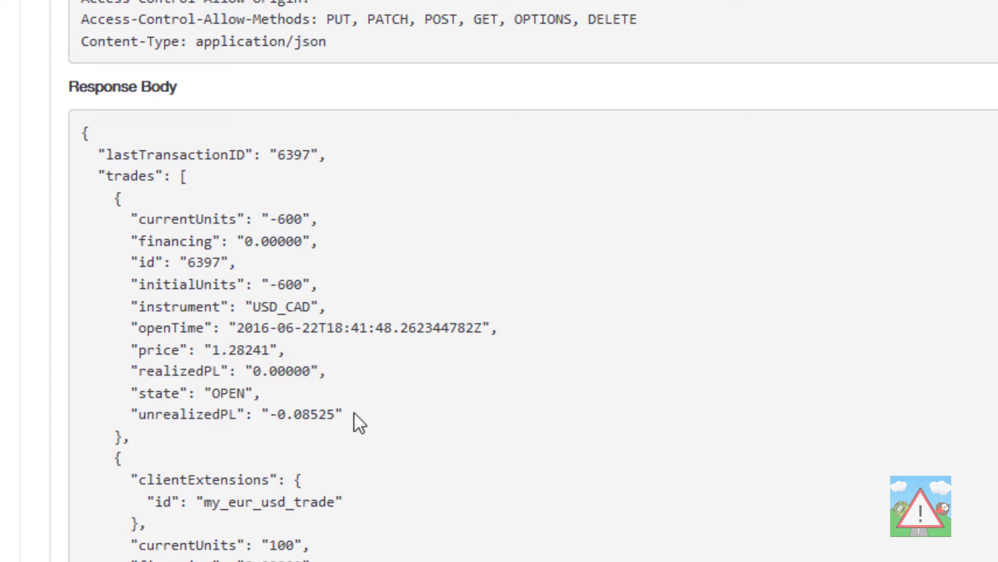
double_click(164, 372)
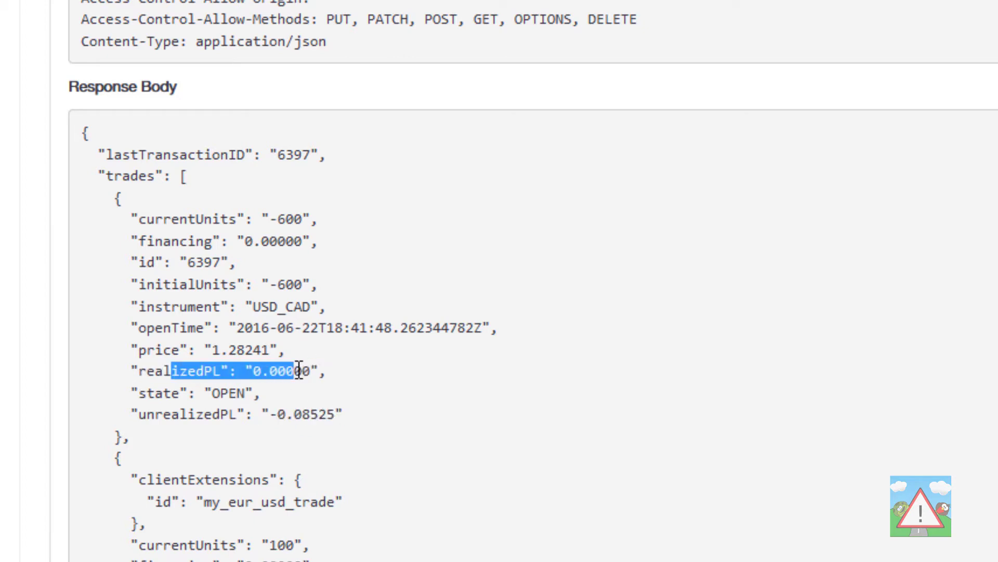
left_click(426, 235)
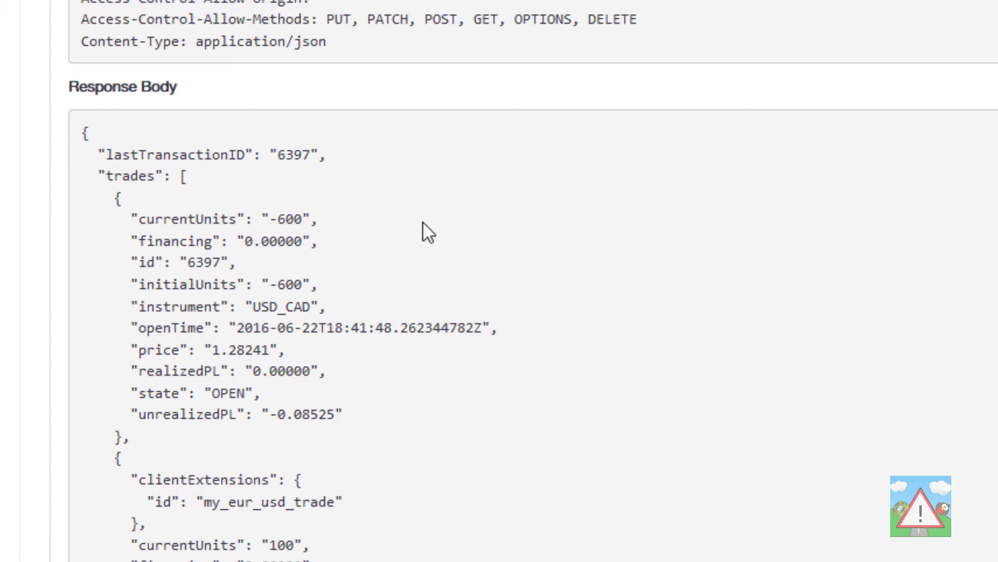
mouse_move(432, 369)
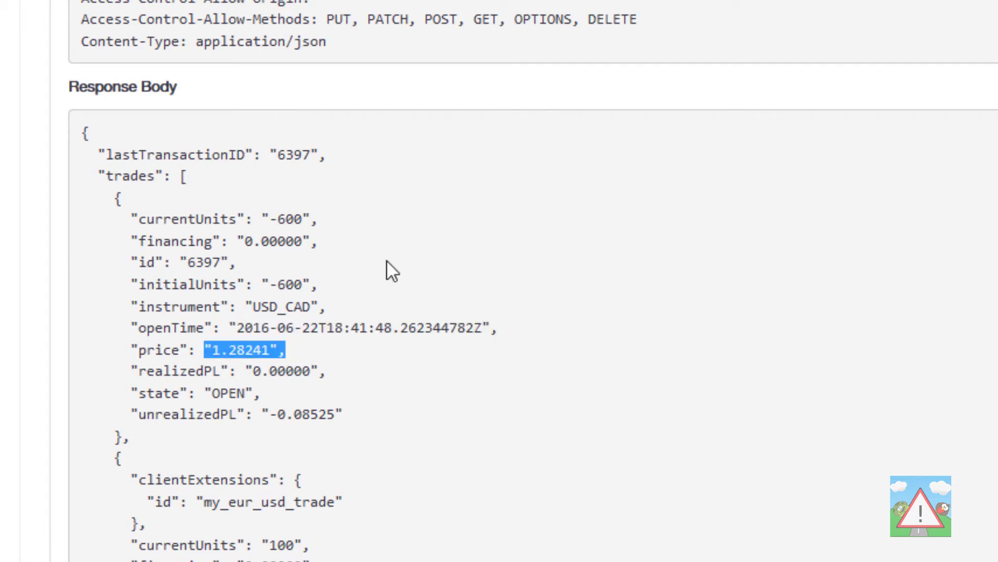
double_click(288, 285)
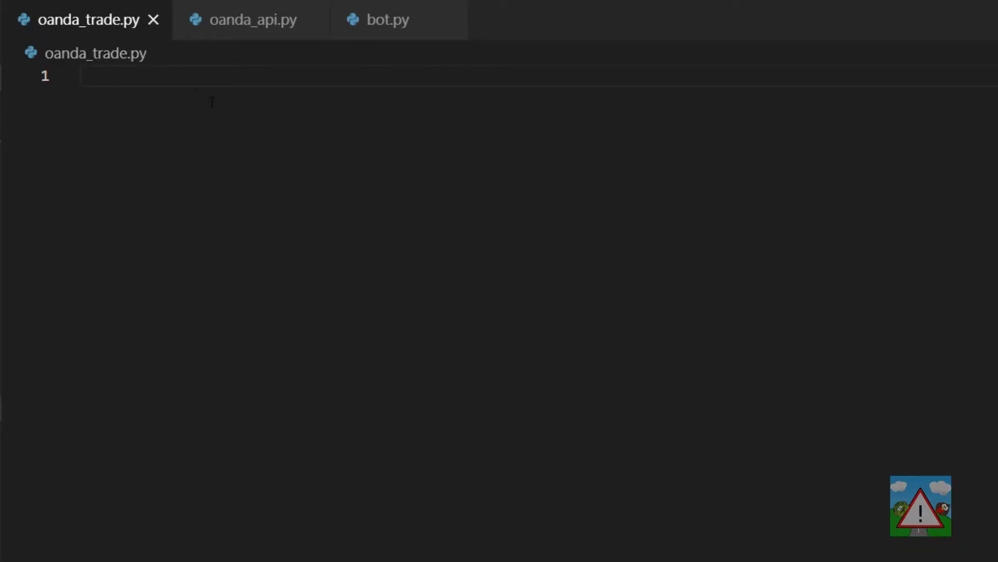
- Add 'from dateutil.parser import parse' at the top of oanda_trade.py
type("from dateutil.parser import parse")
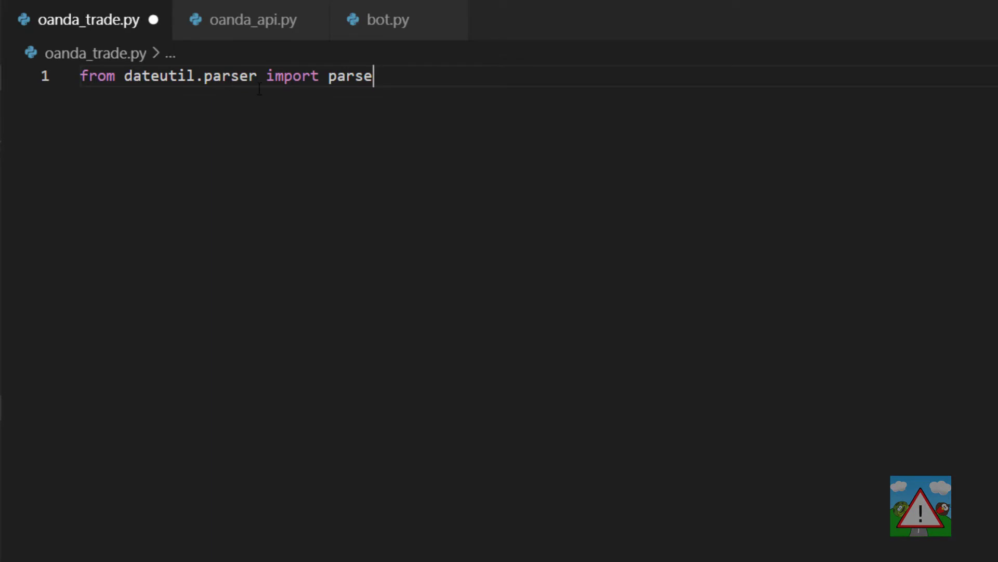
key("Enter")
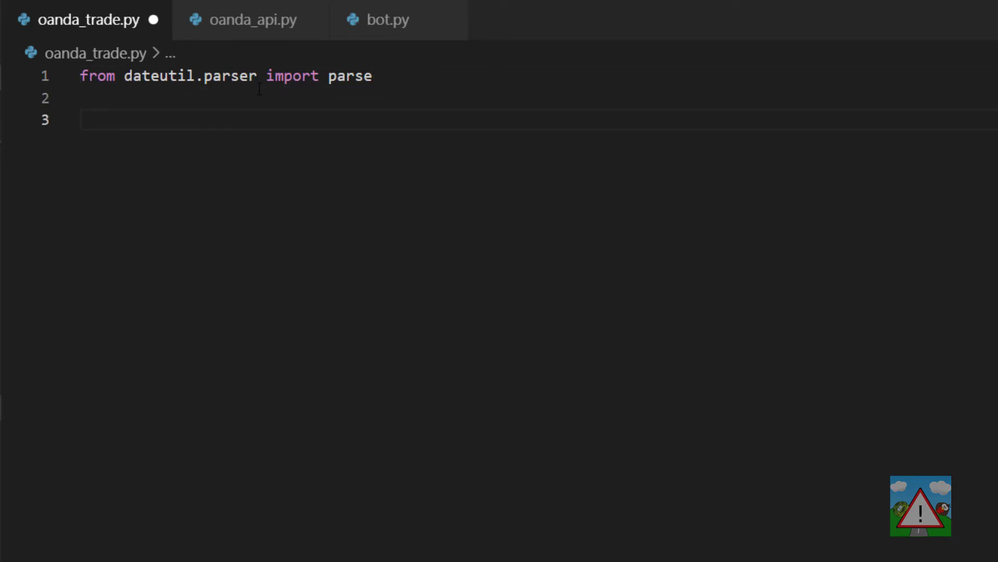
double_click(156, 76)
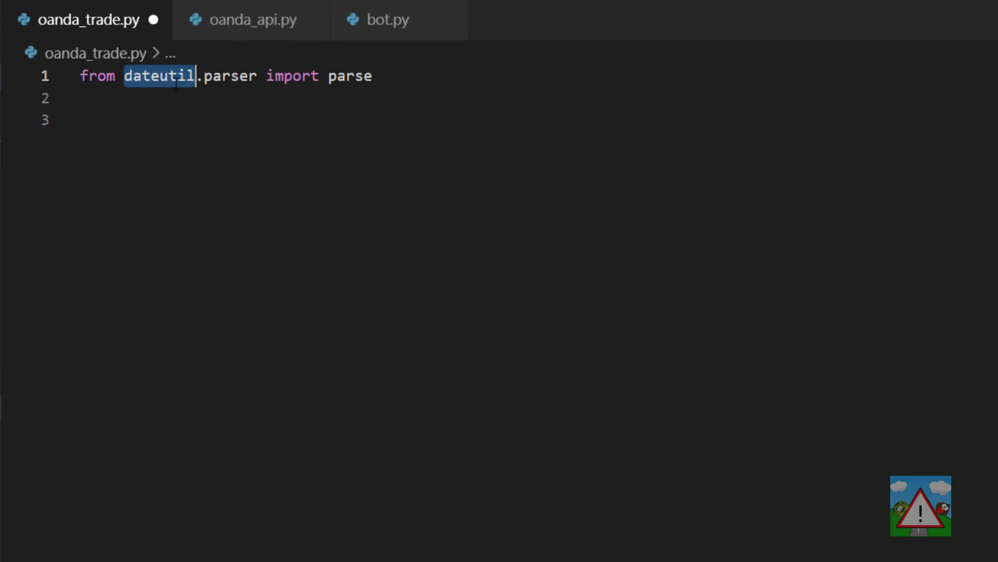
mouse_move(350, 76)
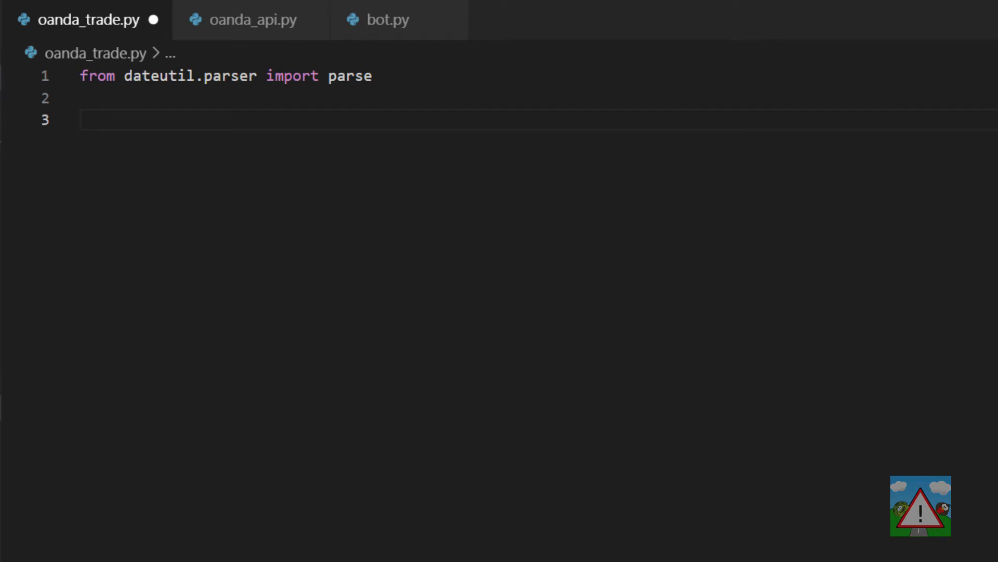
- Define class OandaTrade whose __init__ sets self.unrealizedPL as float(oanda_ob['unrealizedPL'])
type("class OandaTrade():")
type("def __init__(self, oanda_ob):")
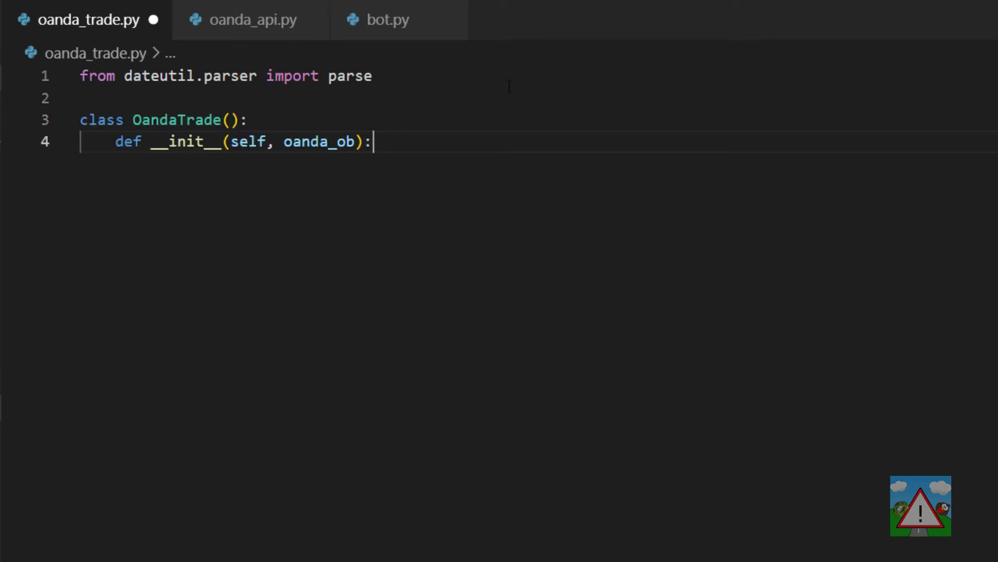
double_click(317, 142)
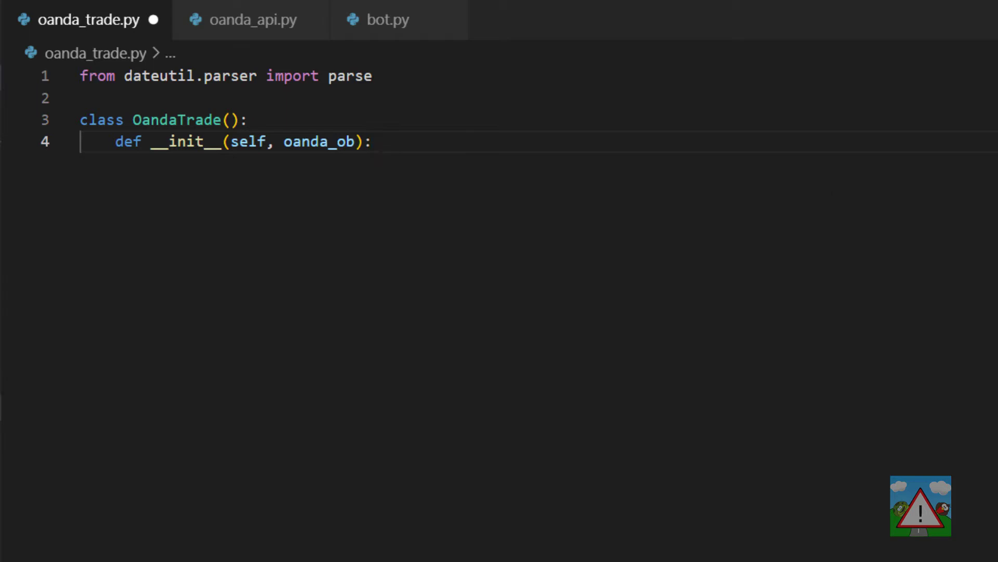
type("self.unrealizedPL = float(oanda_ob['unrealizedPL'])")
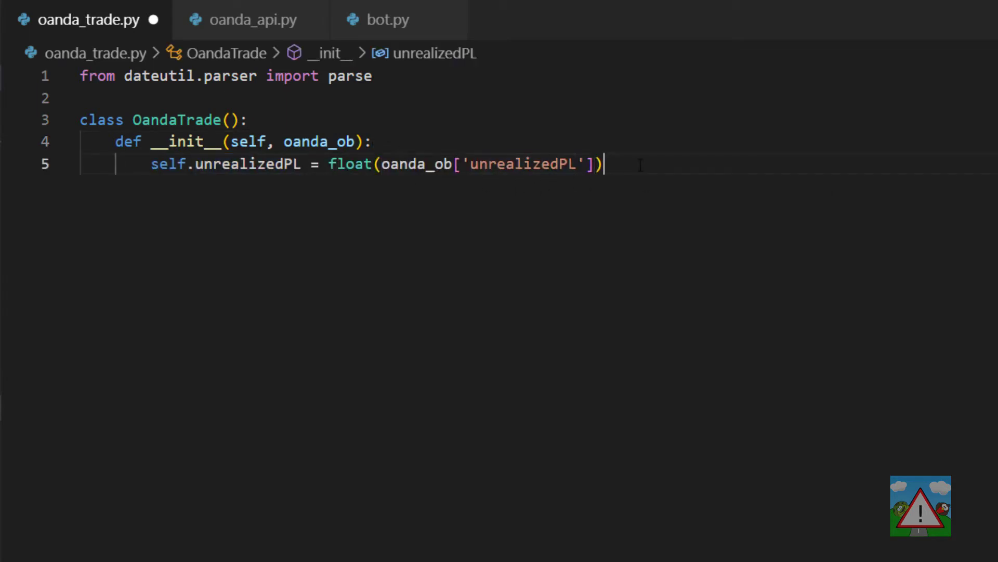
double_click(350, 164)
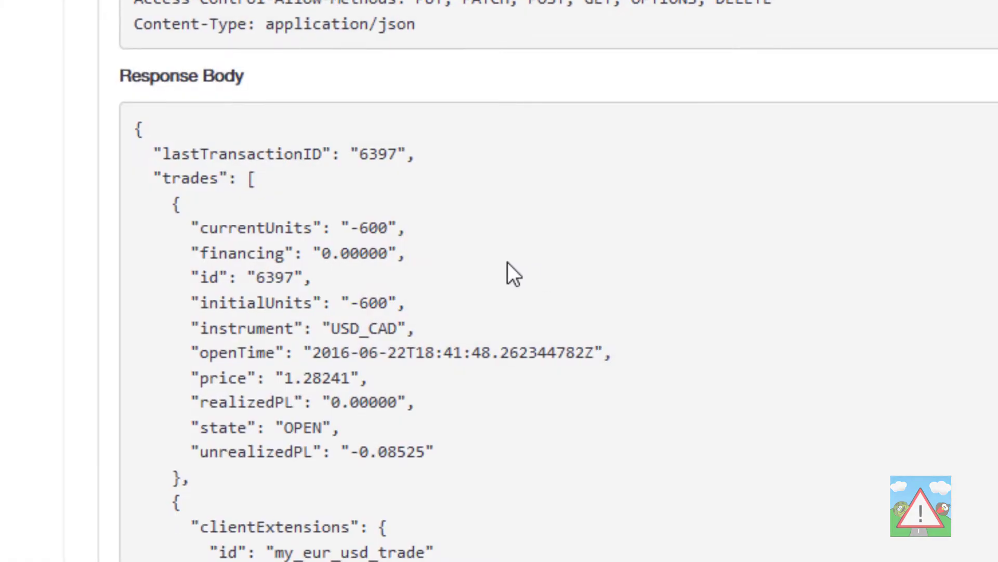
double_click(256, 454)
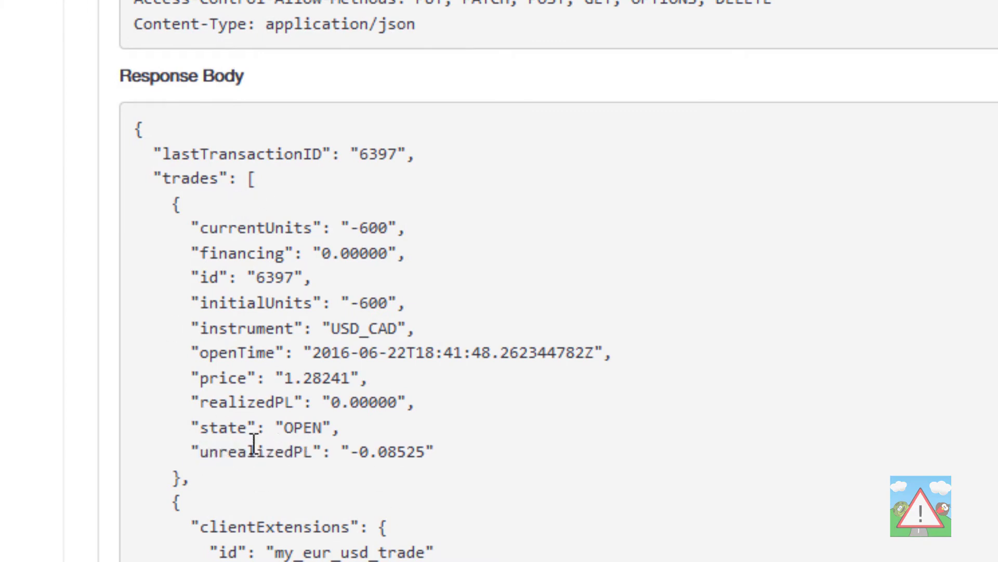
double_click(255, 453)
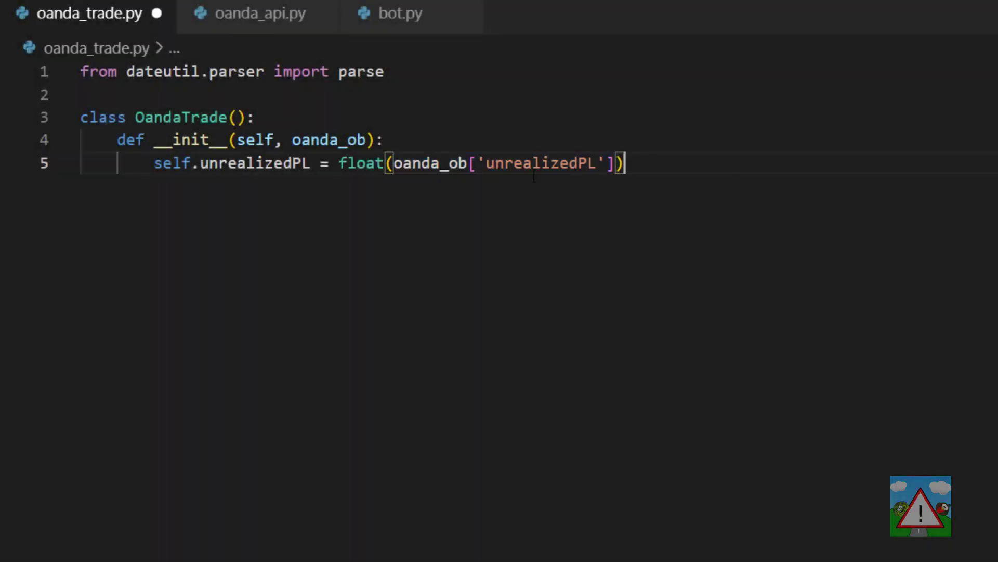
- Store int currentUnits and id, parsed openTime, and instrument in OandaTrade's __init__
double_click(539, 163)
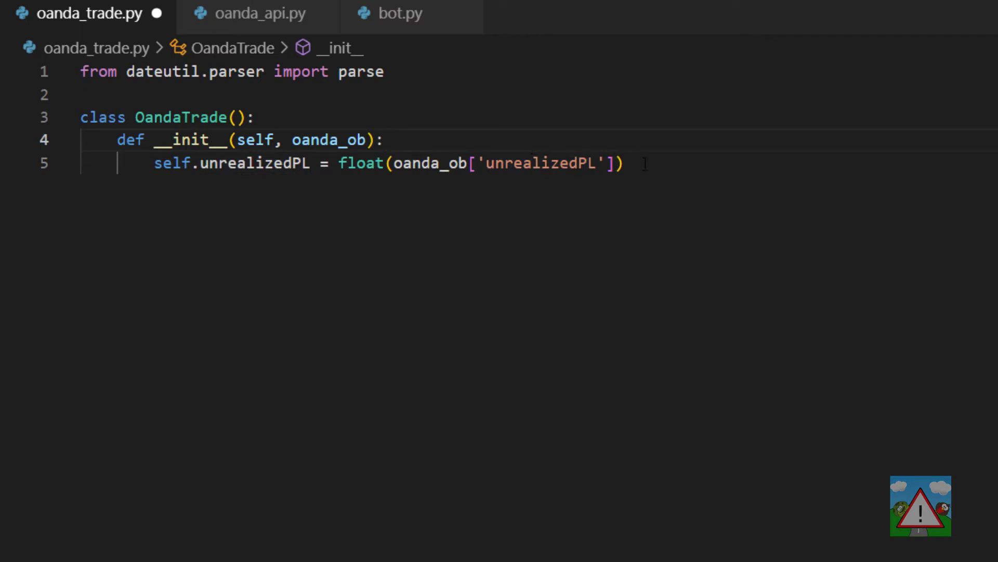
type("self.currentUnits = int(oanda_ob['currentUnits'])")
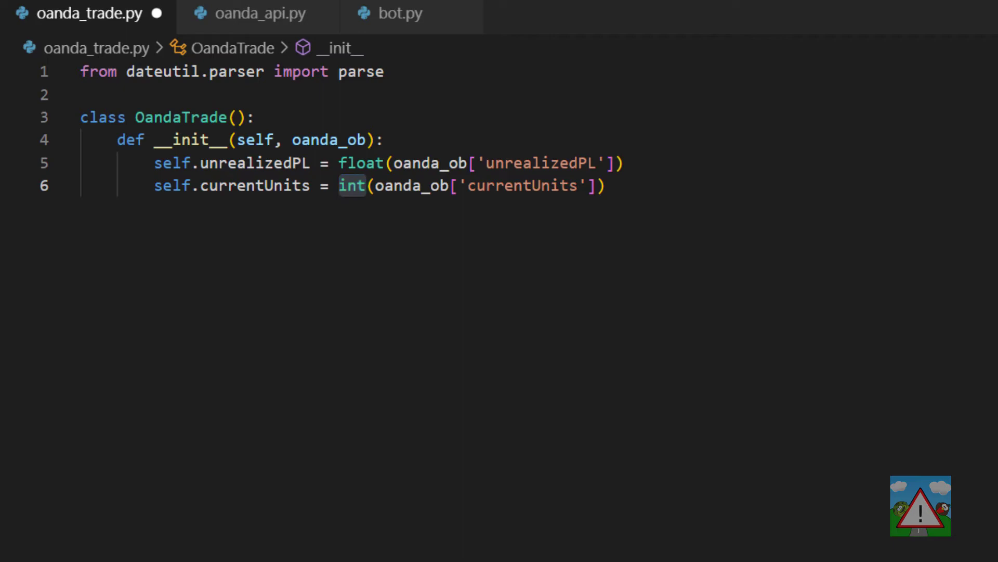
type("self.id = int(oanda_ob['id'])")
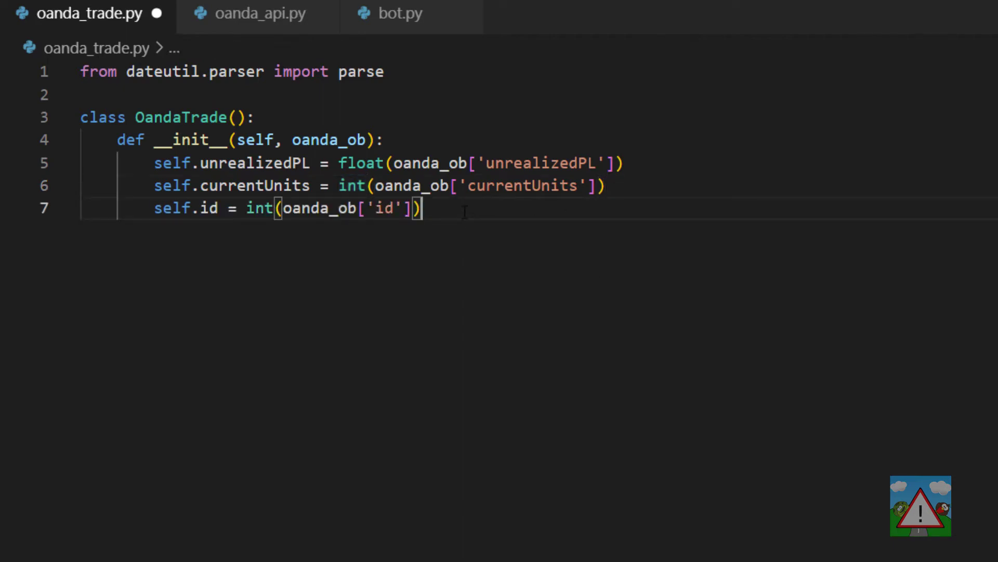
type("self.openTime = parse(oanda_ob['openTime'])")
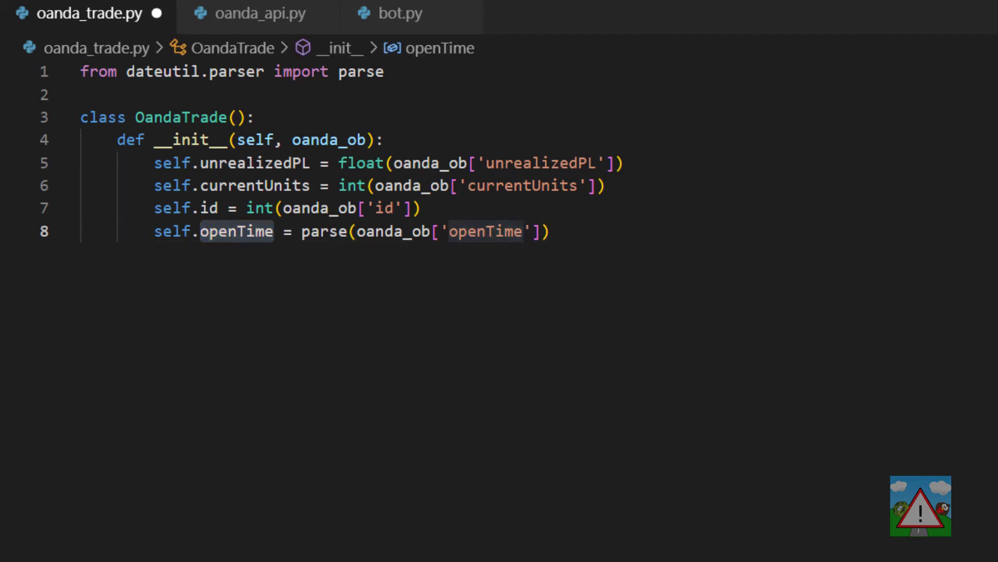
type("self.instrument = oanda_ob['instrument']")
type("return str(vars(self))")
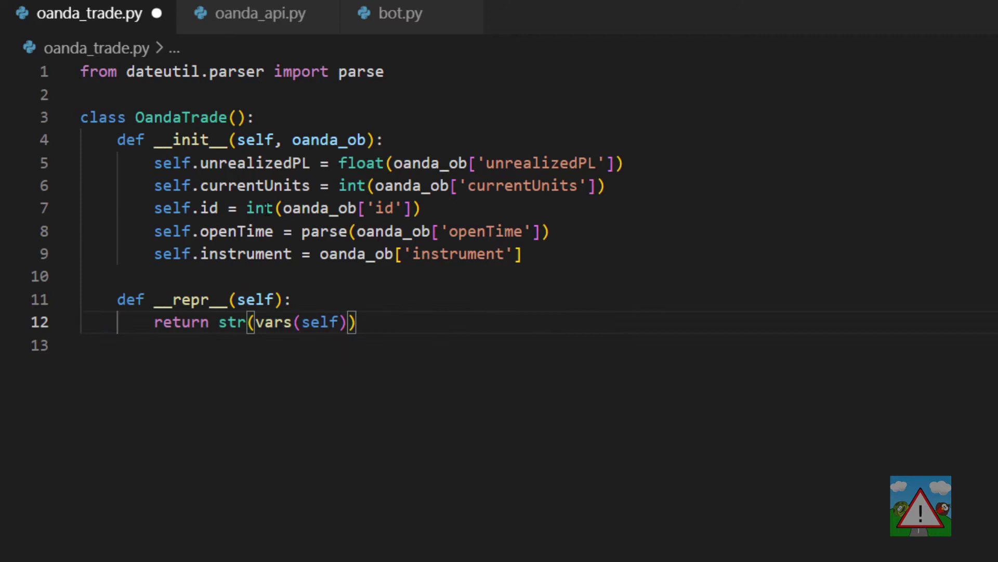
mouse_move(491, 305)
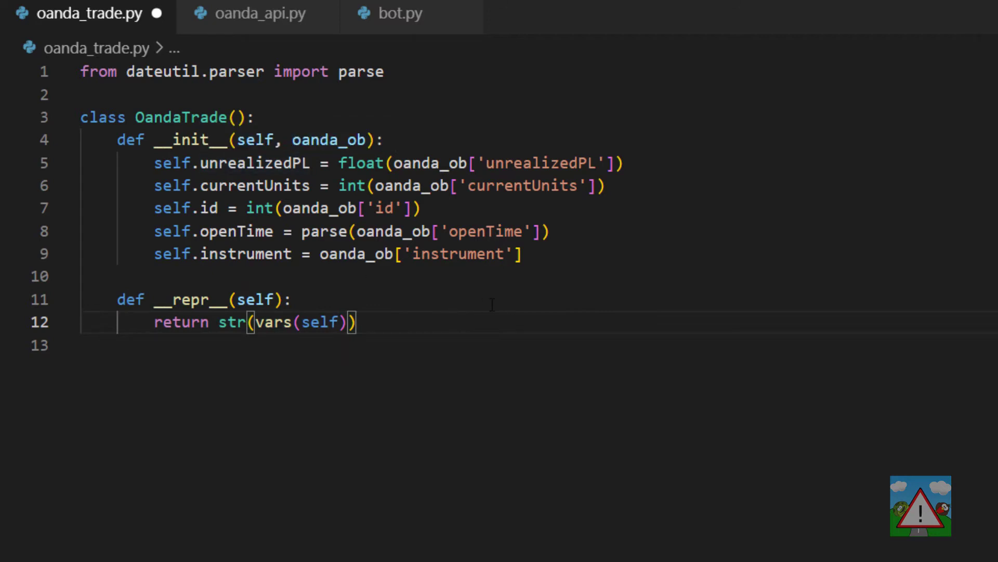
key("Enter")
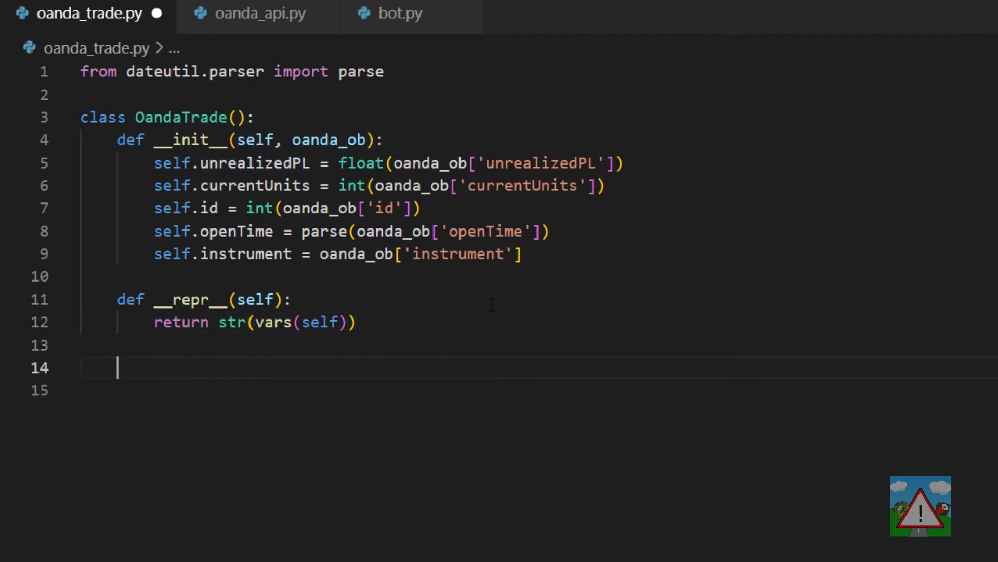
type("@classmethod")
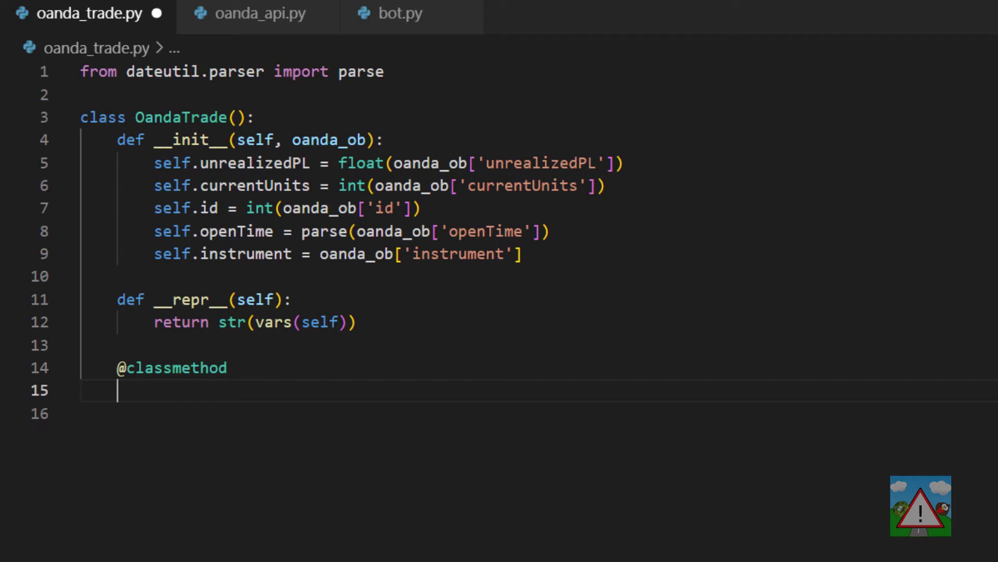
type("def TradeFromAPI(cls, api_object):")
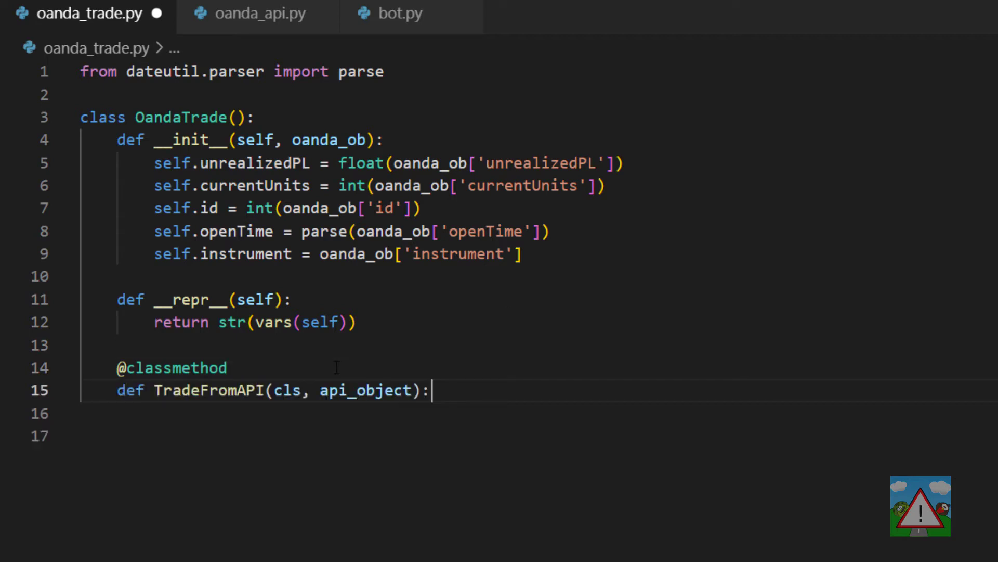
mouse_move(771, 438)
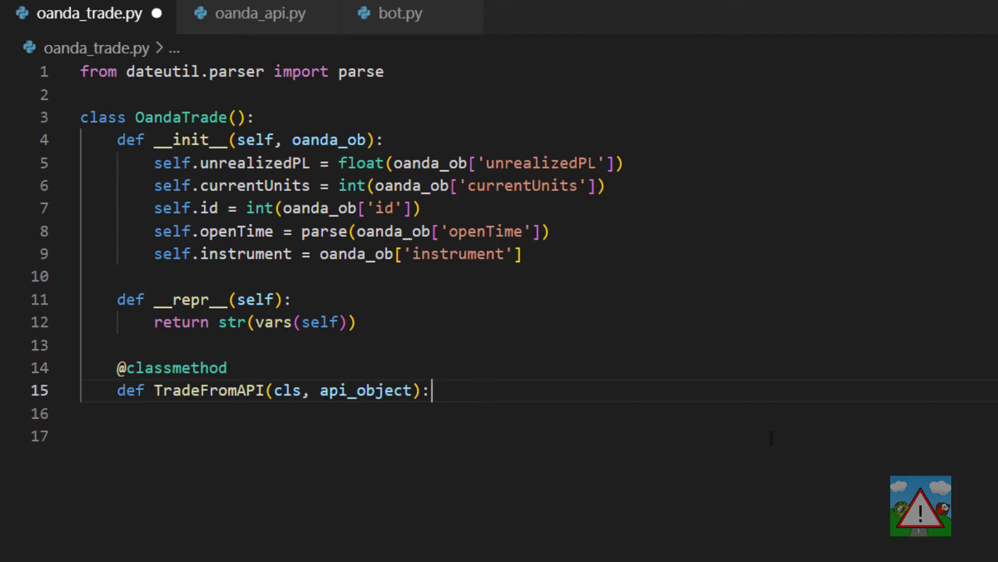
mouse_move(507, 391)
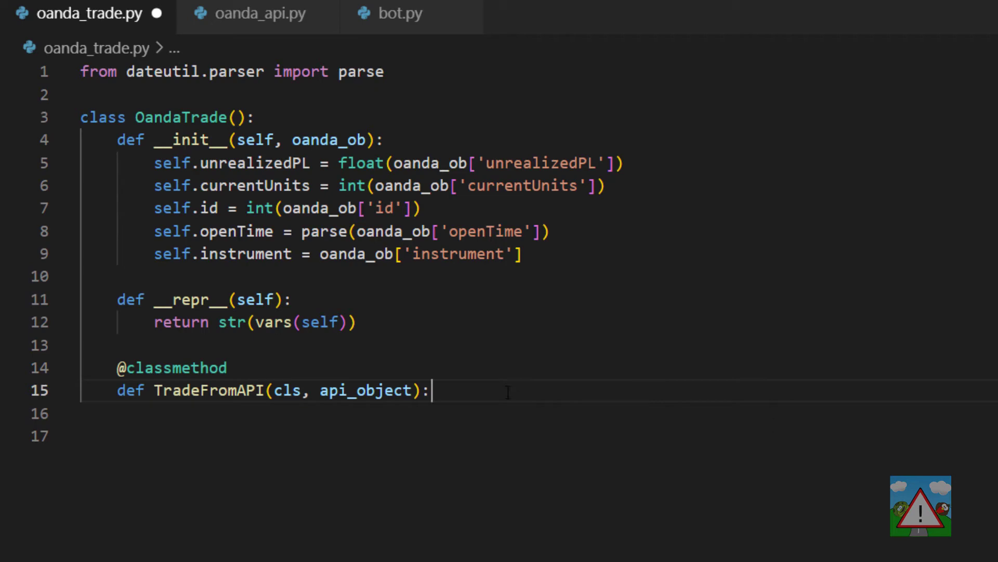
type("return OandaTrade(api_object)")
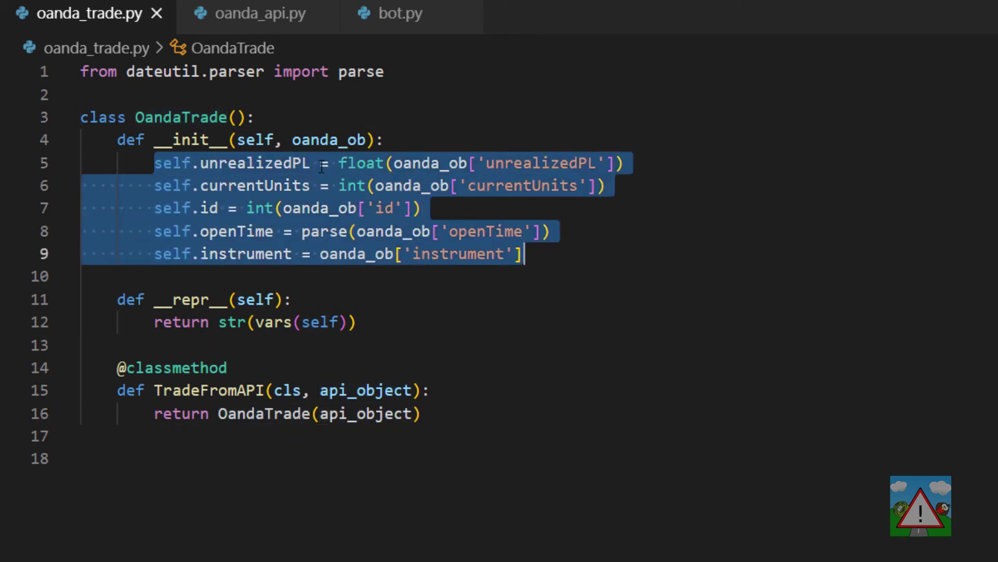
- Highlight OandaTrade's attributes and classmethod for review, then switch to oanda_api.py
left_click(471, 162)
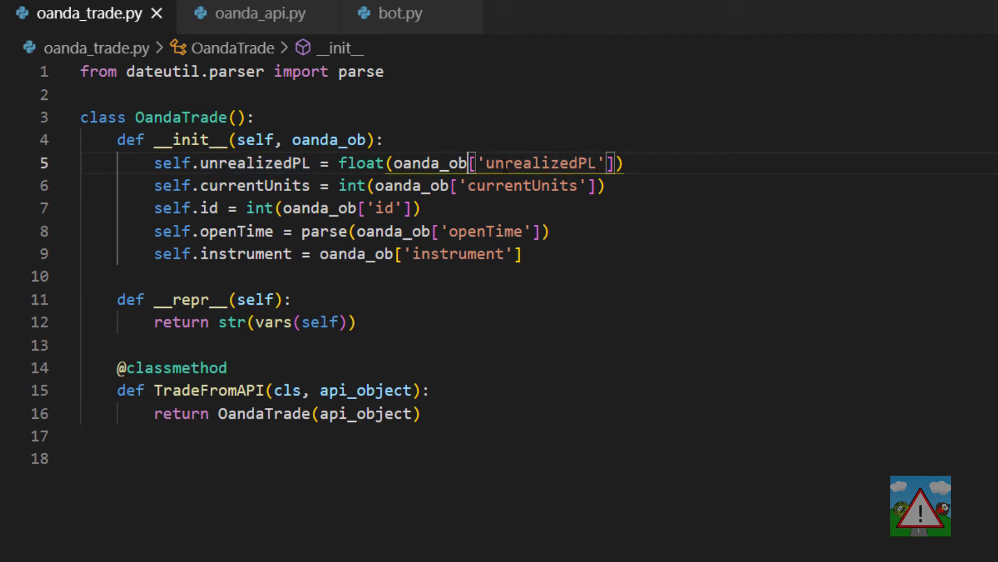
double_click(253, 163)
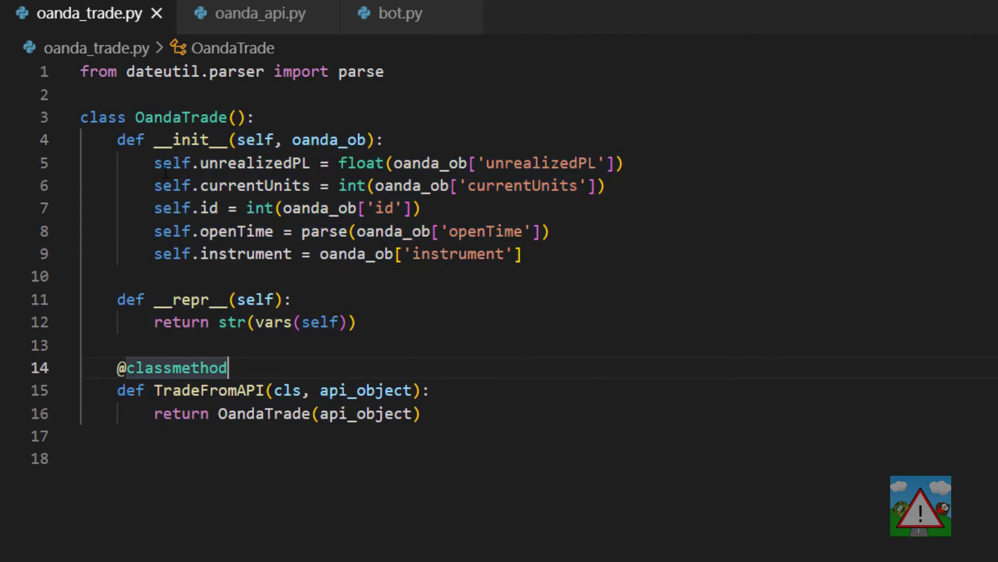
left_click_drag(153, 162, 522, 254)
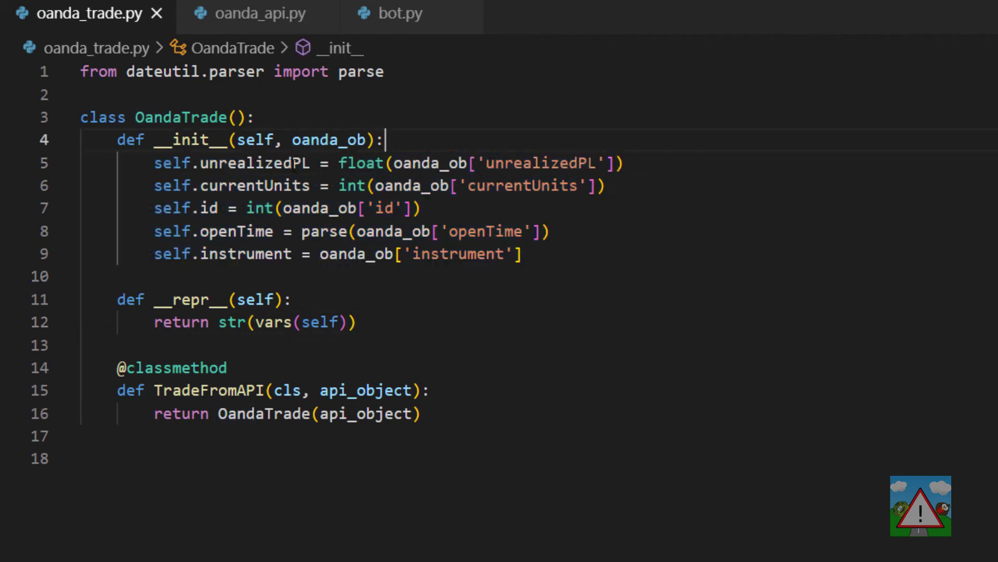
double_click(254, 163)
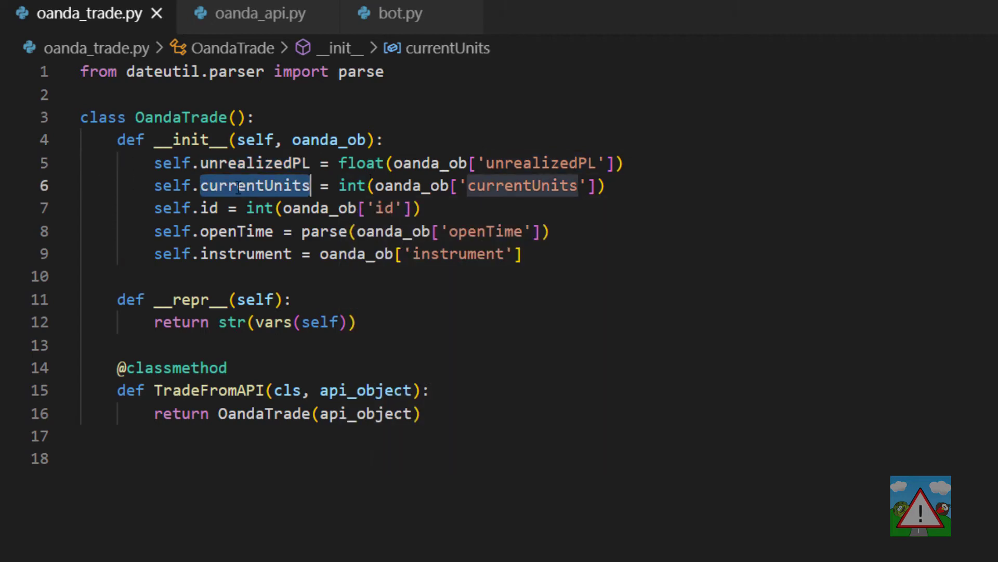
left_click(379, 208)
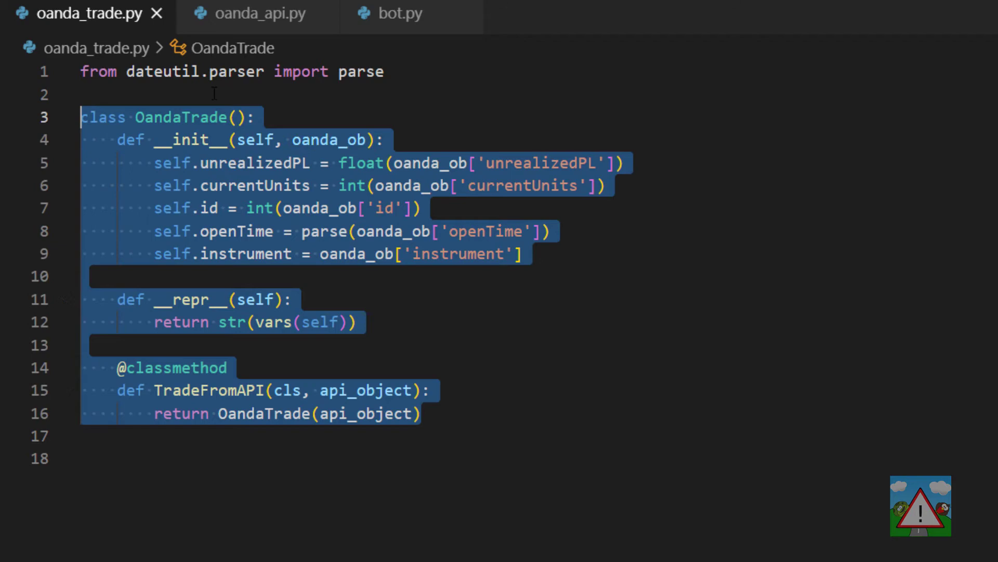
left_click(217, 94)
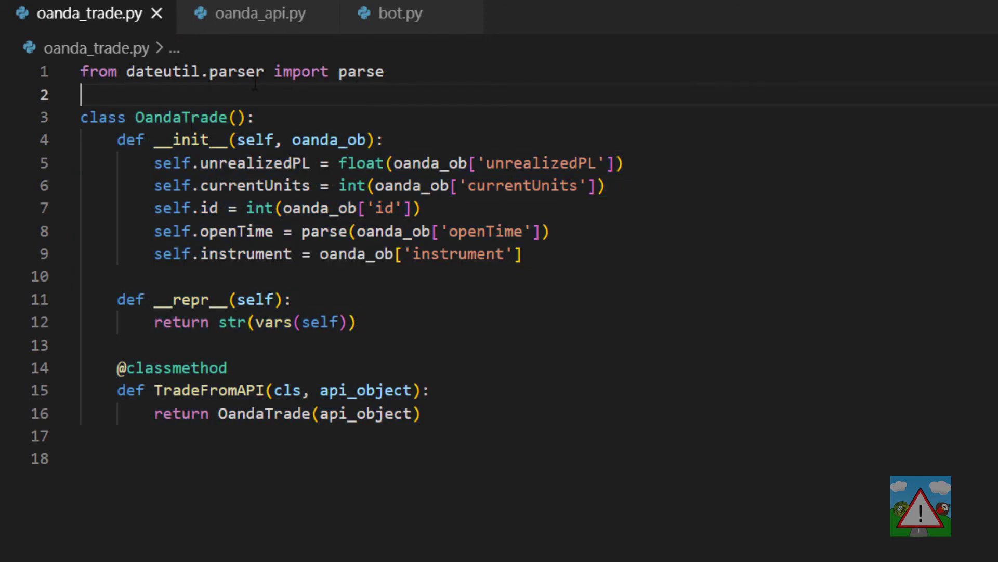
left_click(255, 12)
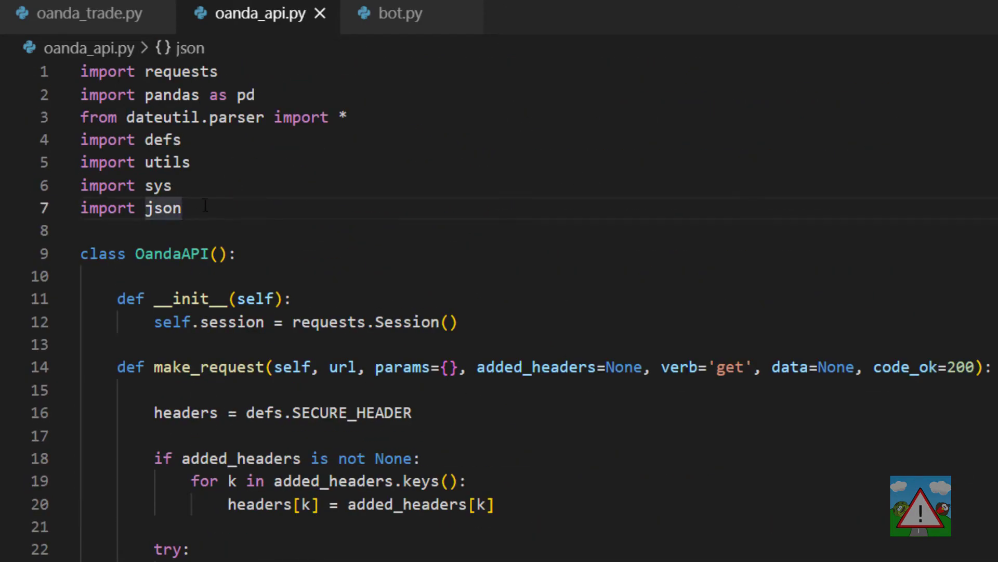
- Import OandaTrade from oanda_trade and select fetch_instruments to copy below place_trade
type("from oanda_trade import OandaTrade")
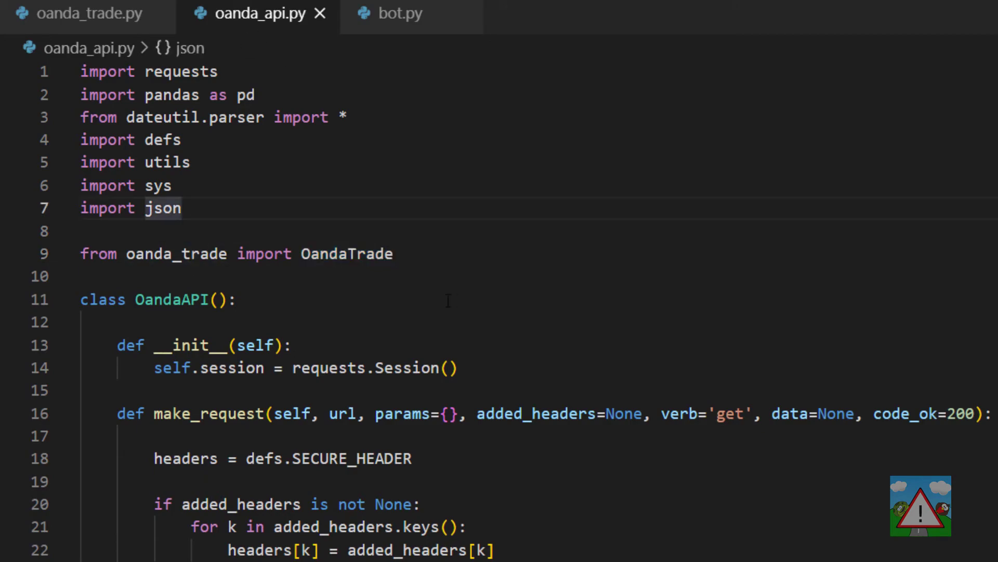
scroll("down", 3)
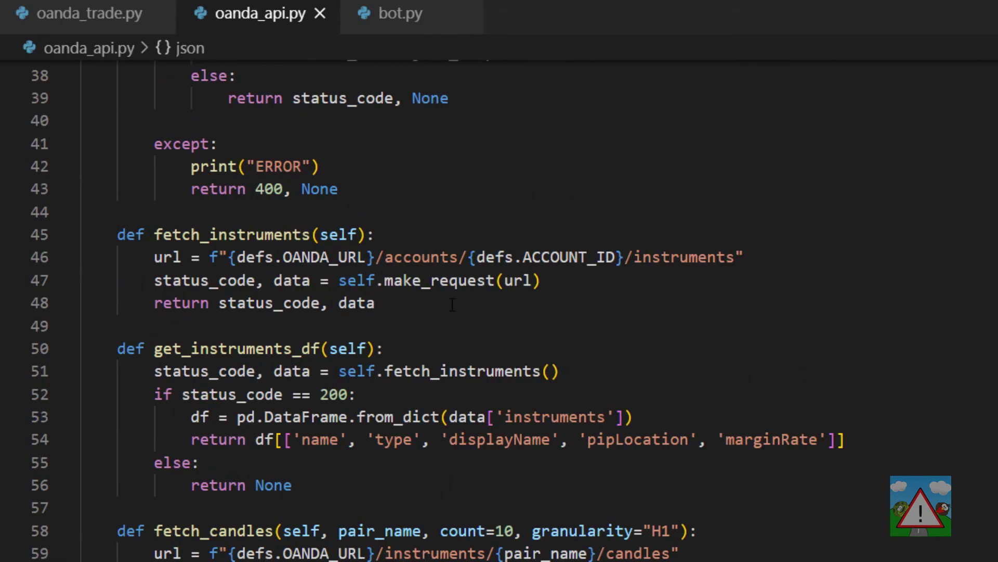
left_click_drag(154, 235, 375, 303)
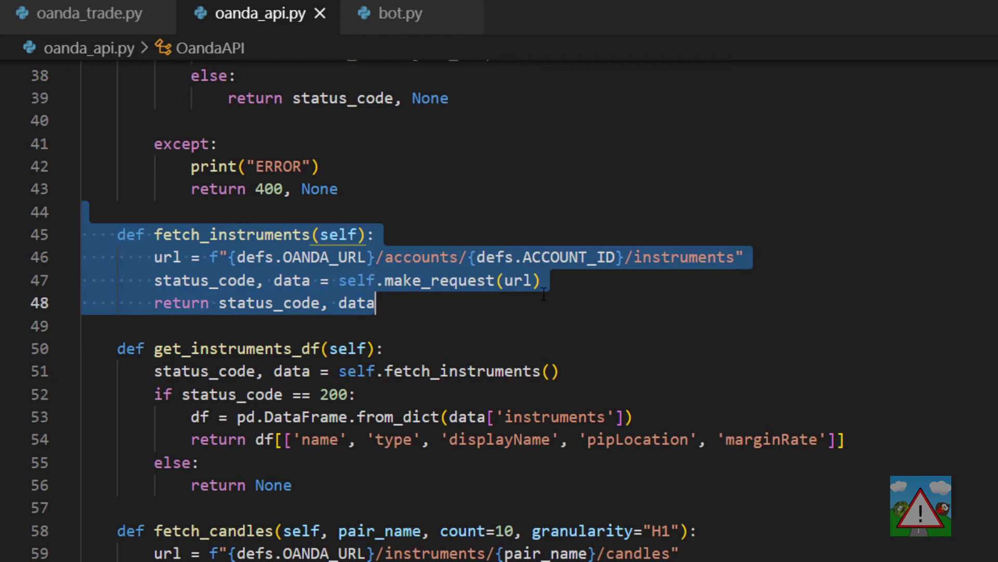
scroll("down", 3)
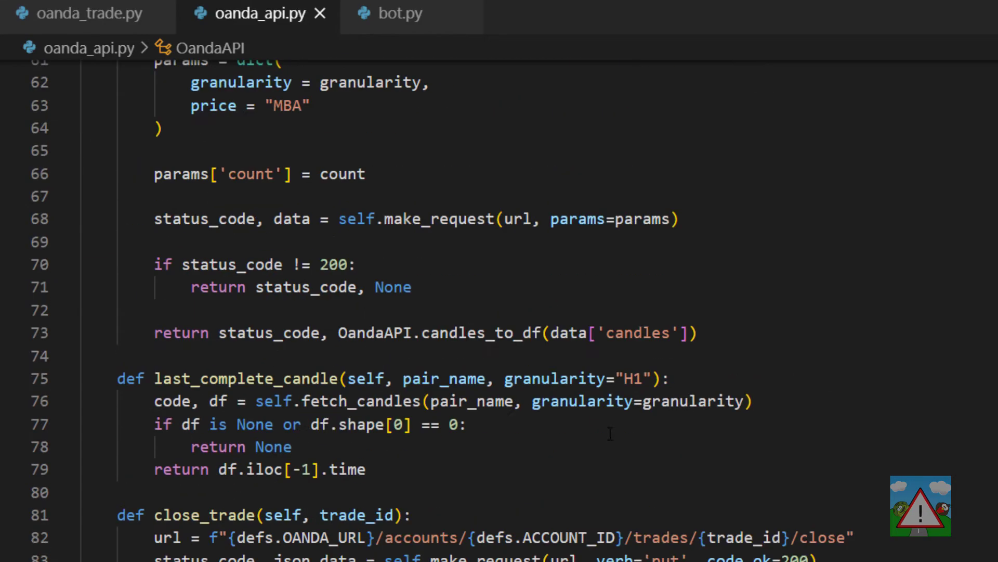
scroll("down", 3)
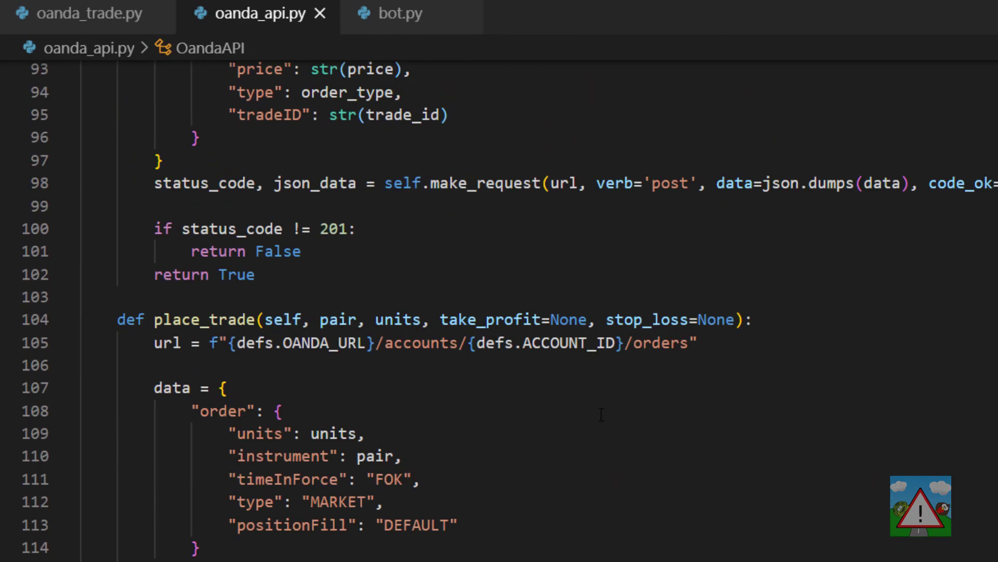
scroll("down", 3)
type("return status_code, data")
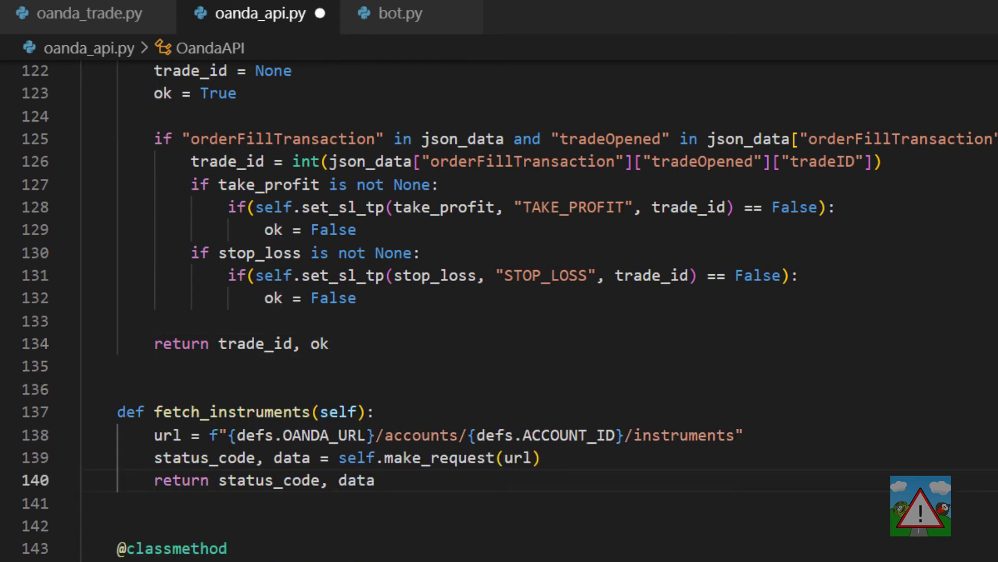
- Rename the copy to open_trades requesting openTrades, returning [], False on non-200 status
type("open_trades")
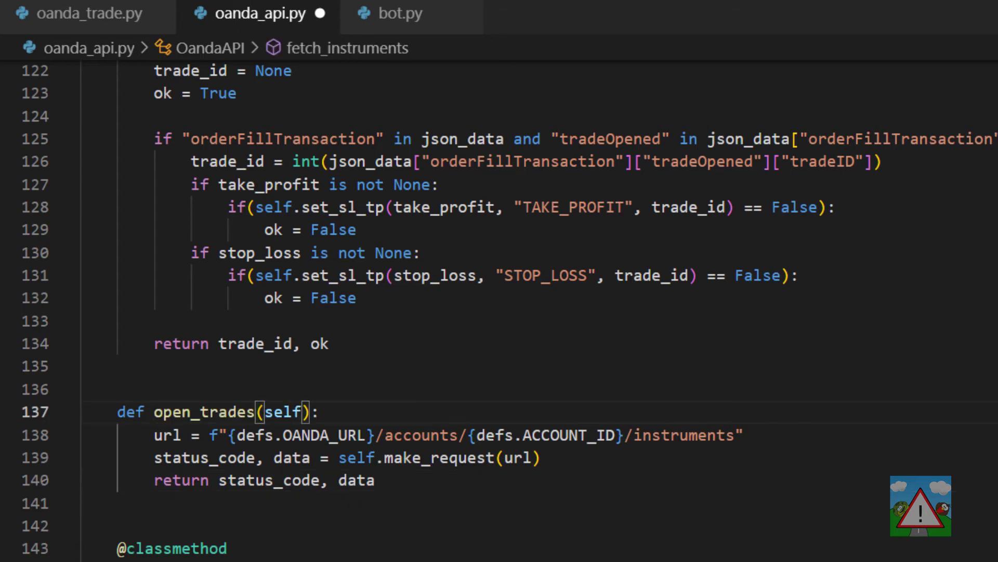
type("openTrades")
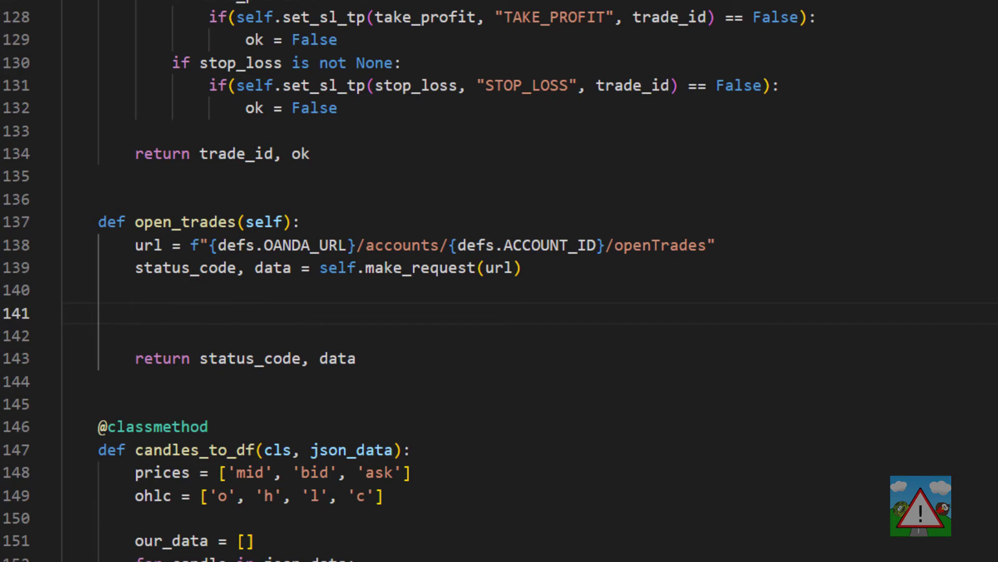
left_click(135, 313)
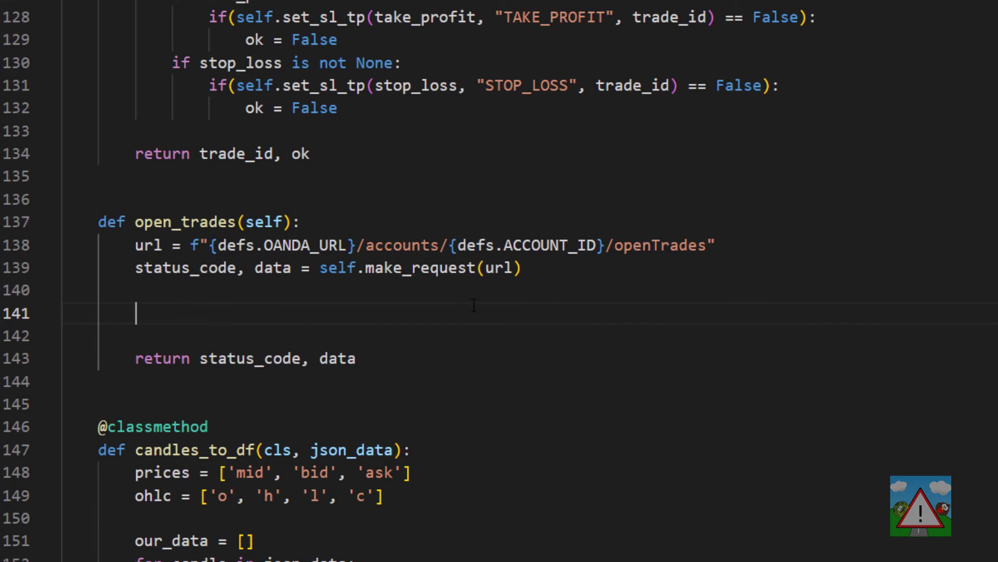
type("if status_code != 200:")
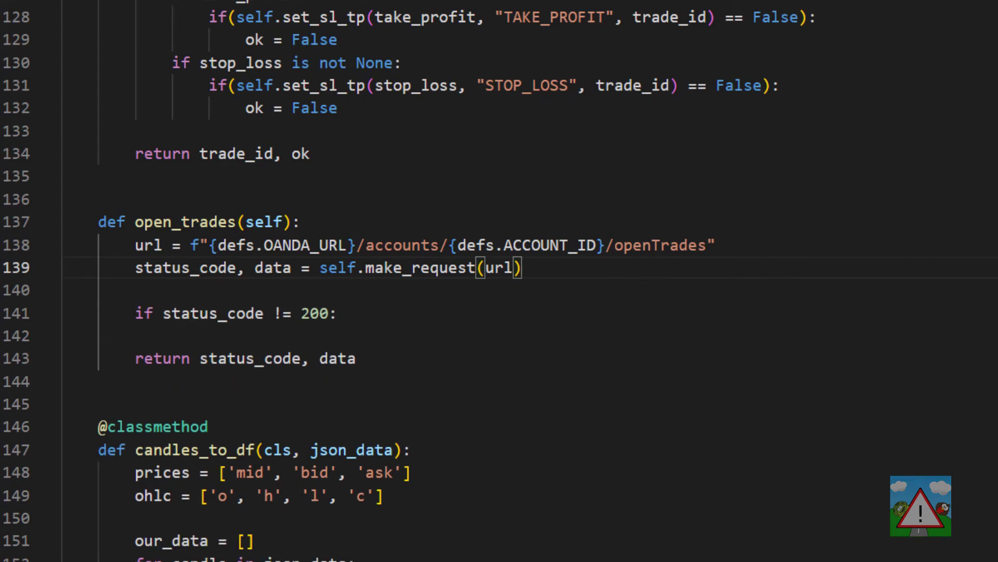
type("return [], False")
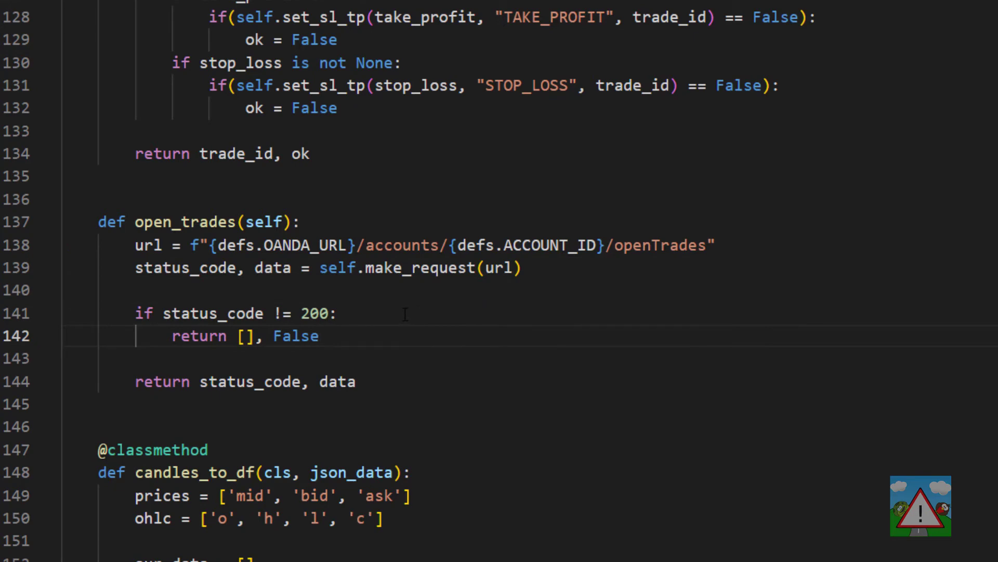
mouse_move(398, 318)
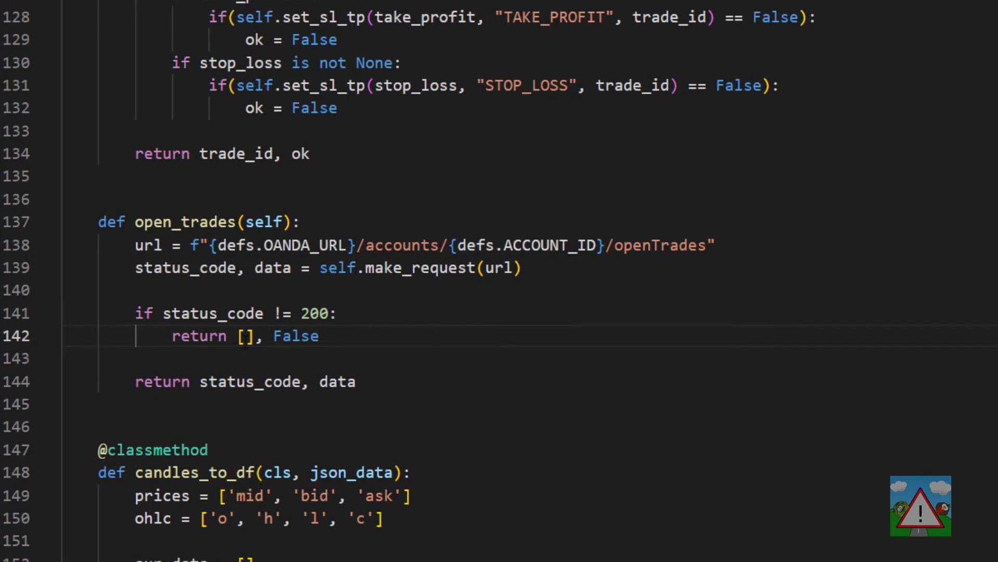
left_click(347, 335)
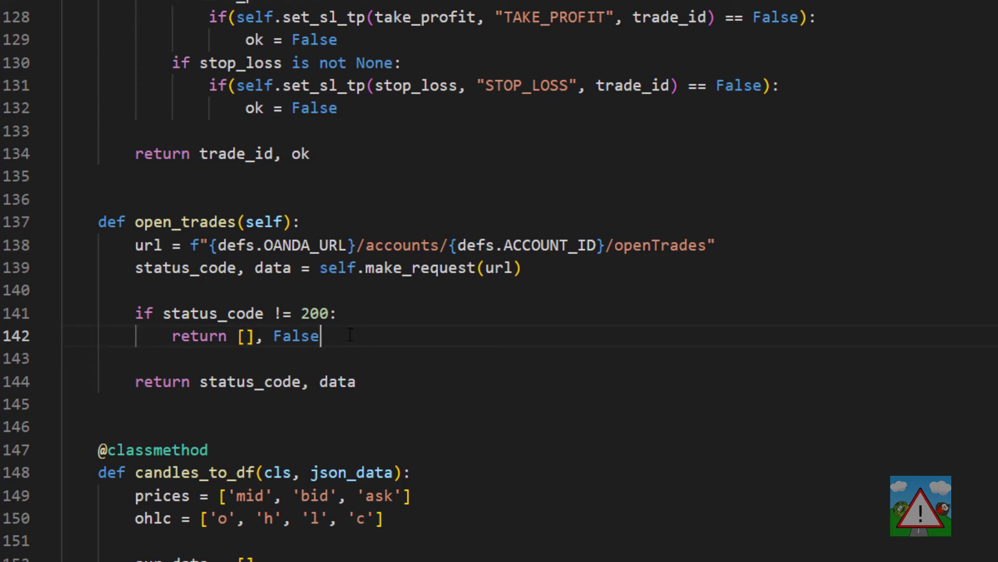
double_click(296, 336)
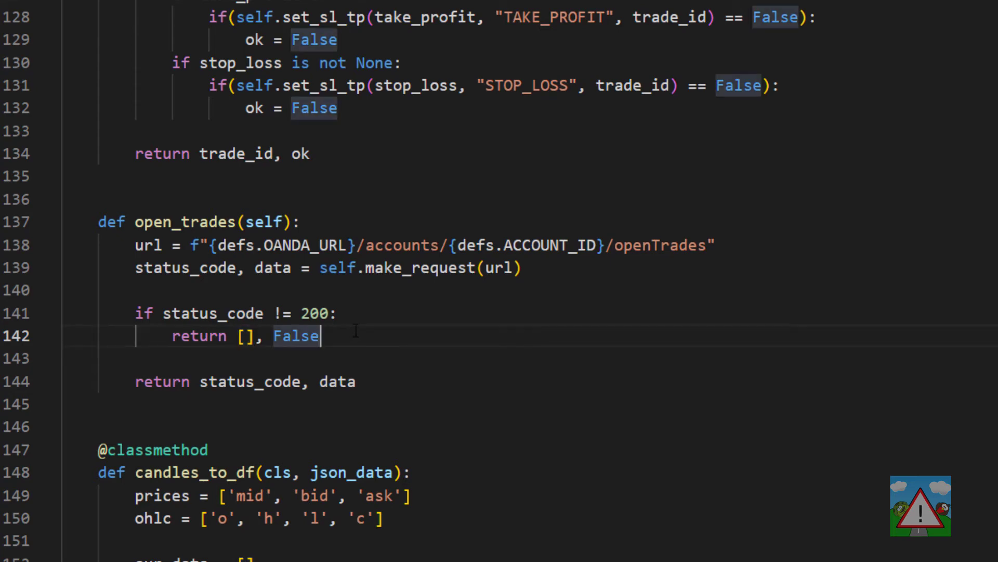
double_click(316, 313)
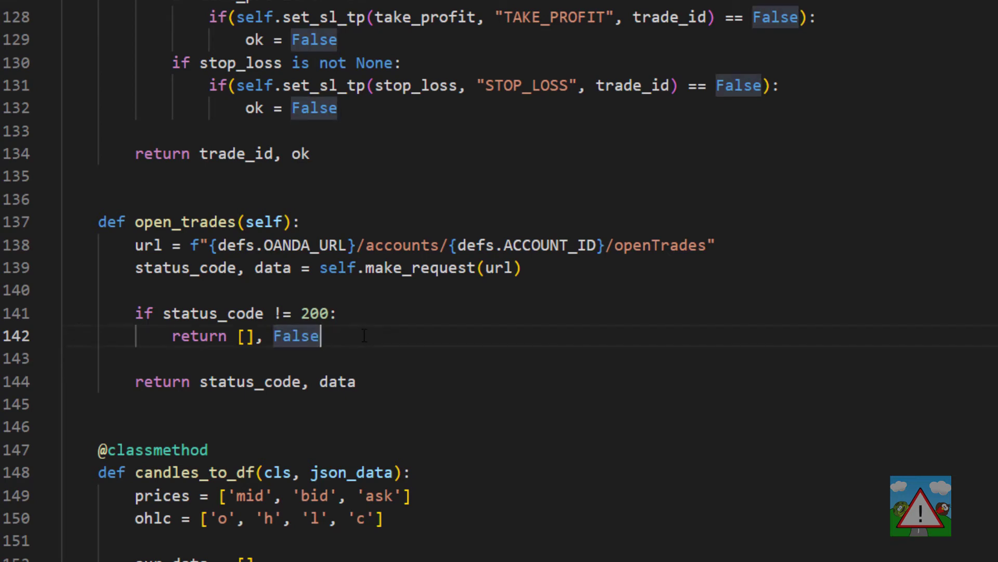
- Add a check in open_trades returning [], True when 'trades' is missing from data
key("Enter")
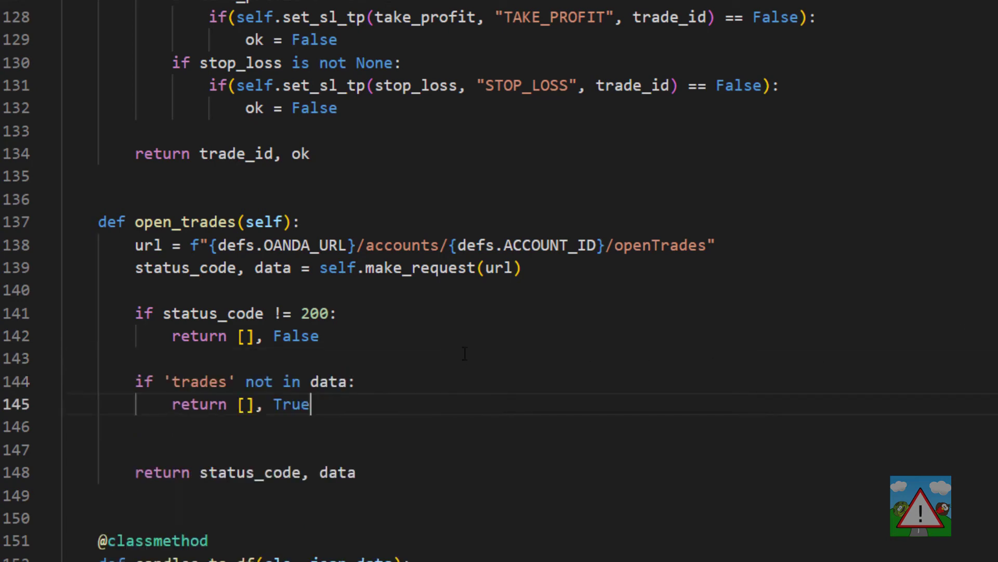
scroll("down", 3)
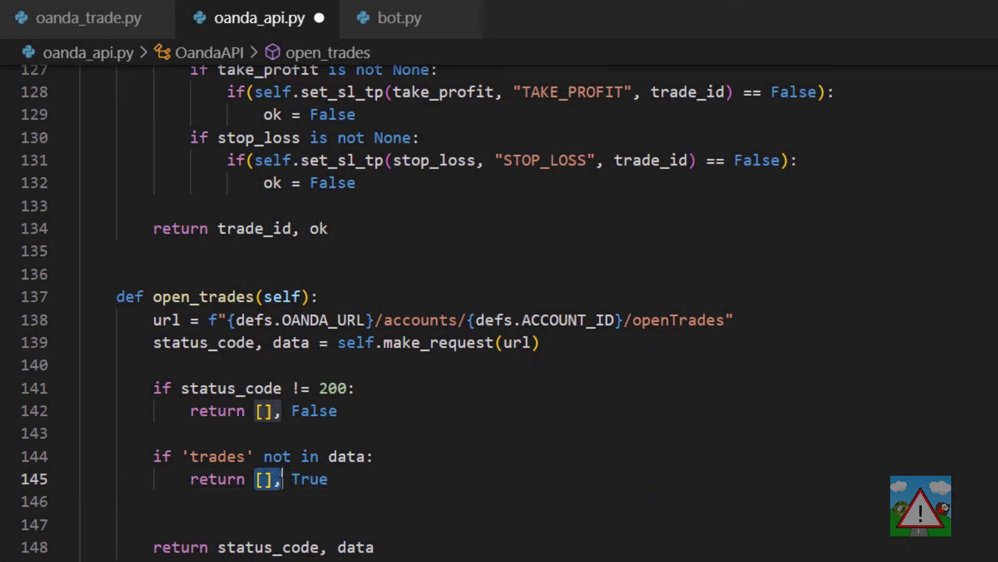
double_click(310, 478)
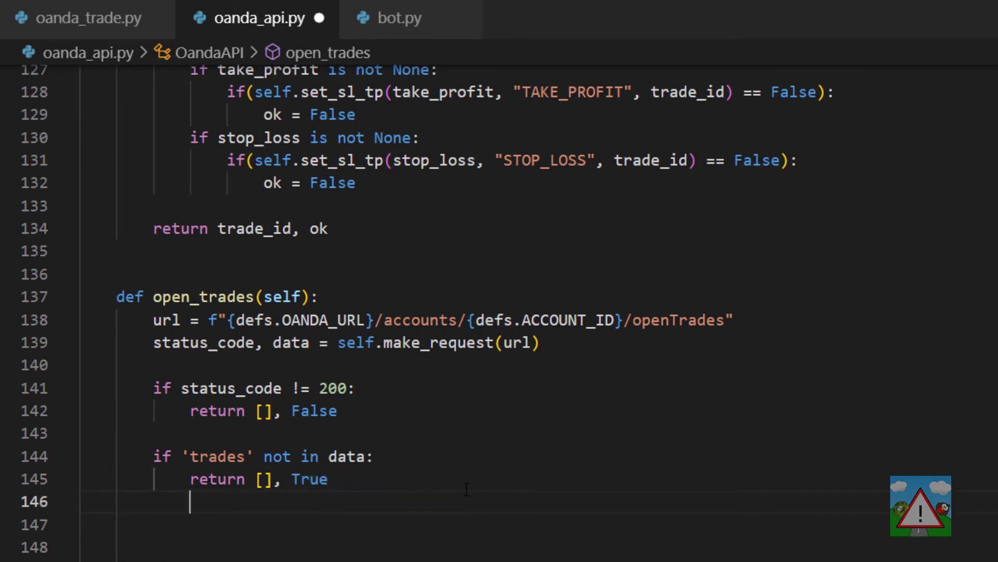
key("Enter")
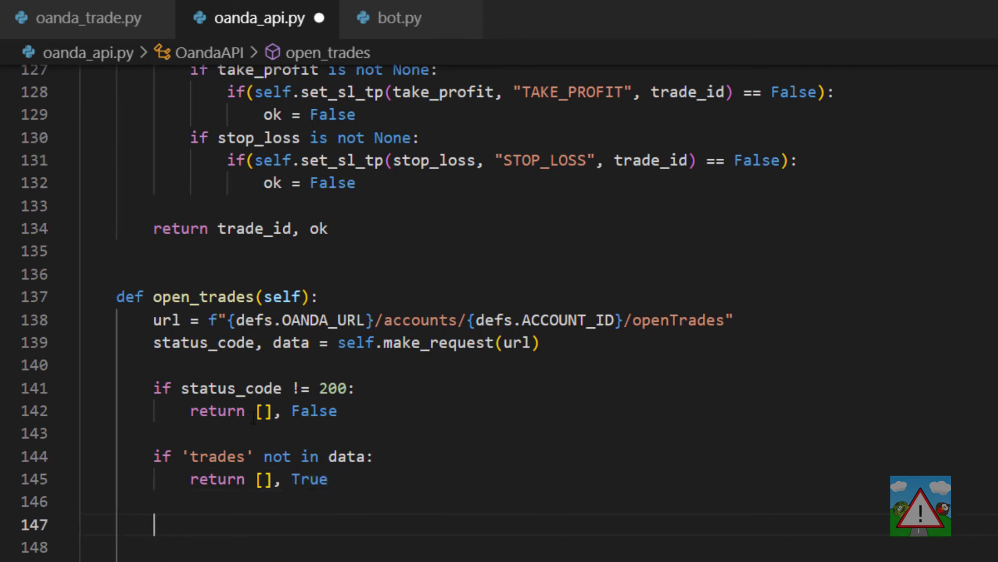
double_click(315, 411)
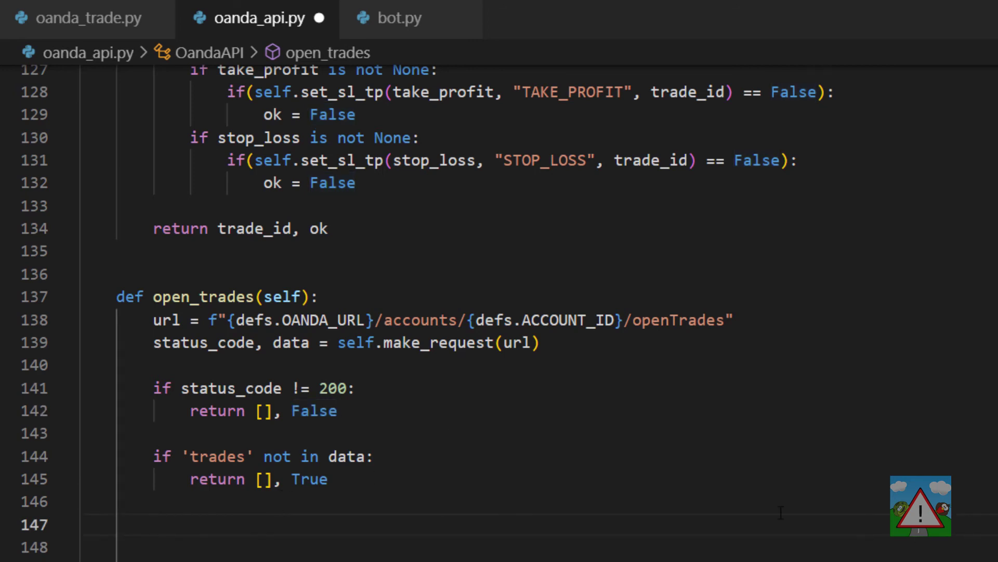
- Build trades = [OandaTrade.TradeFromAPI(x) for x in data['trades']] in open_trades
type("tra")
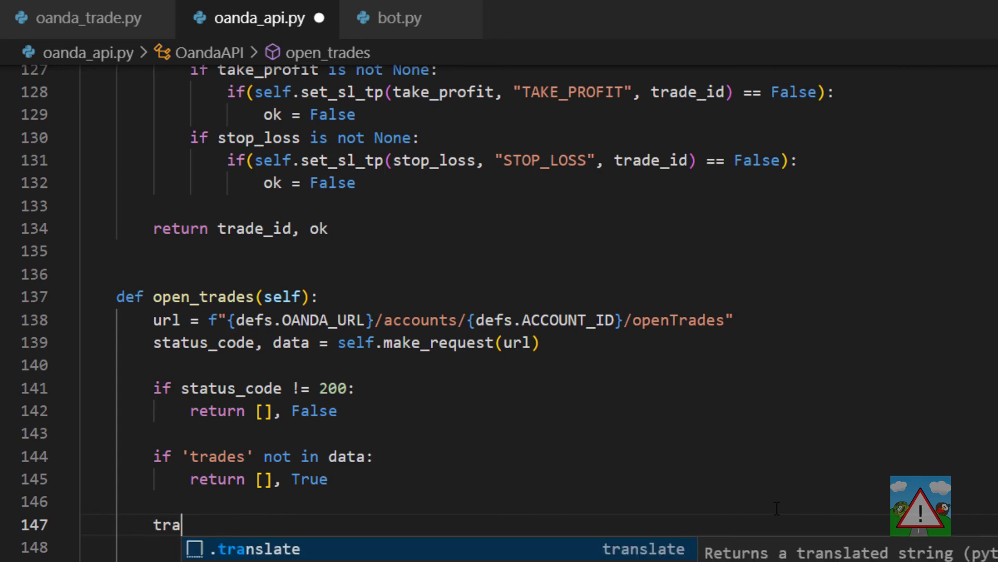
type("des =")
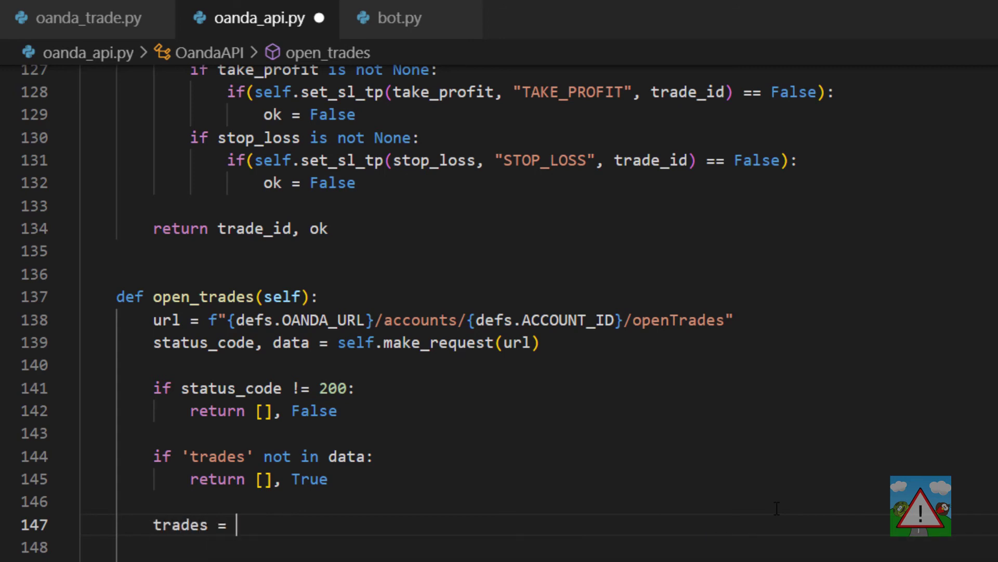
type("[]")
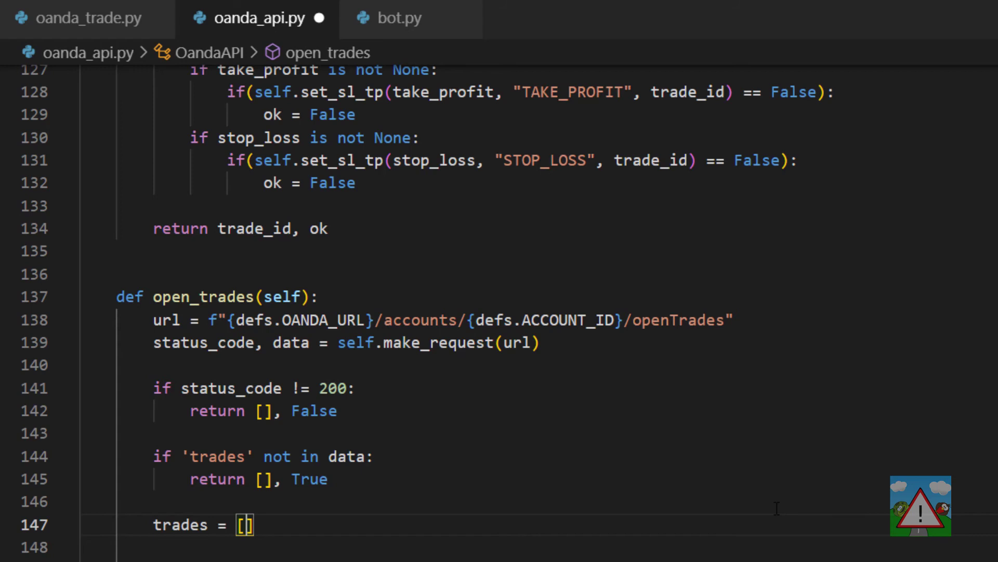
mouse_move(679, 540)
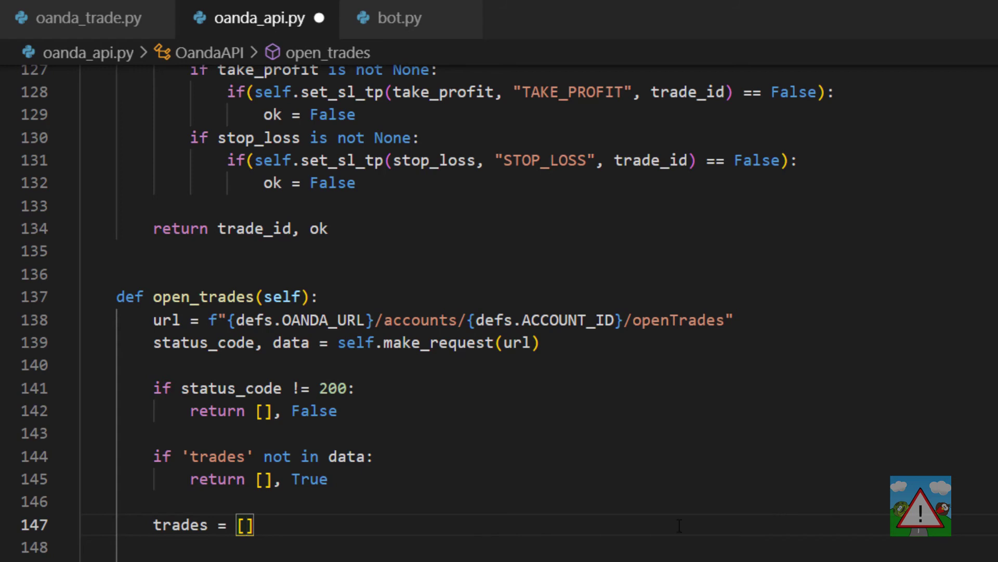
type("OandaTrade.TradeFromAPI(x) for x in data[")
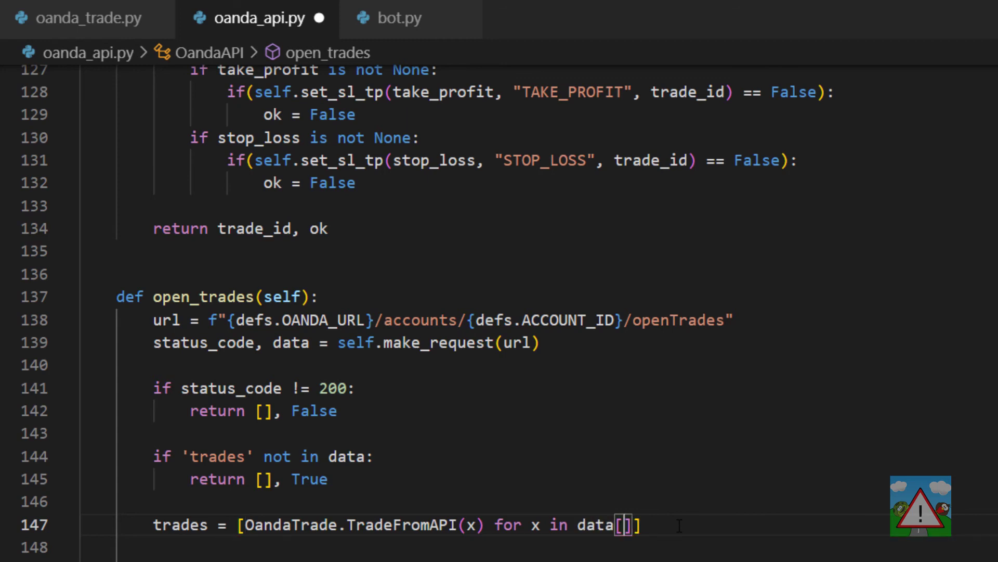
type("'trades'")
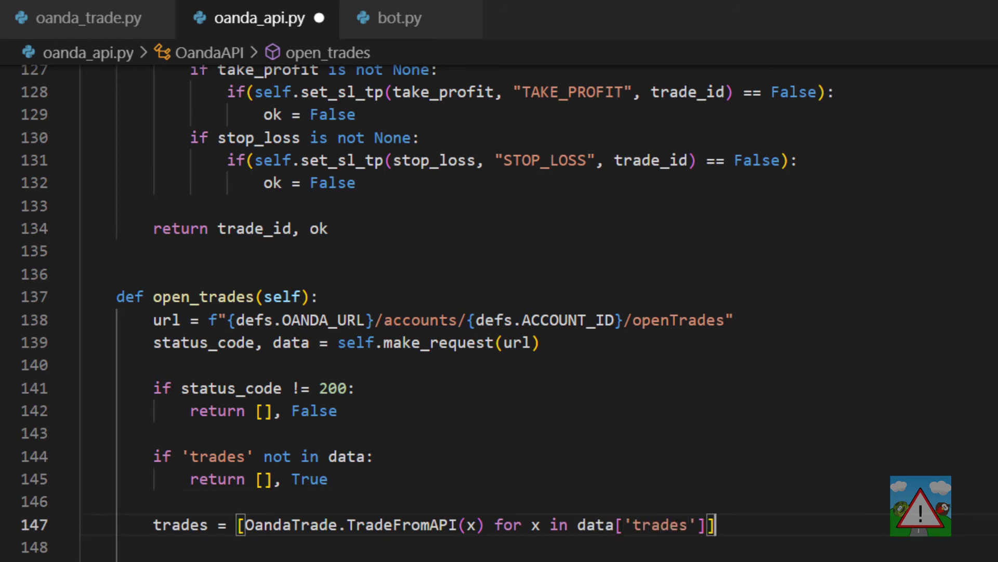
double_click(179, 523)
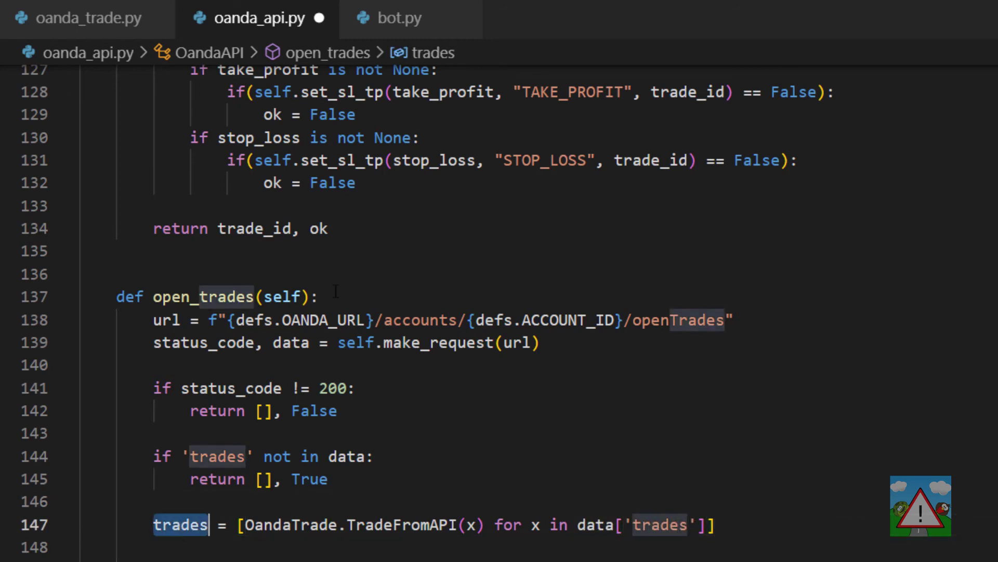
- Check the OandaTrade class, then make open_trades return trades, True
left_click(73, 18)
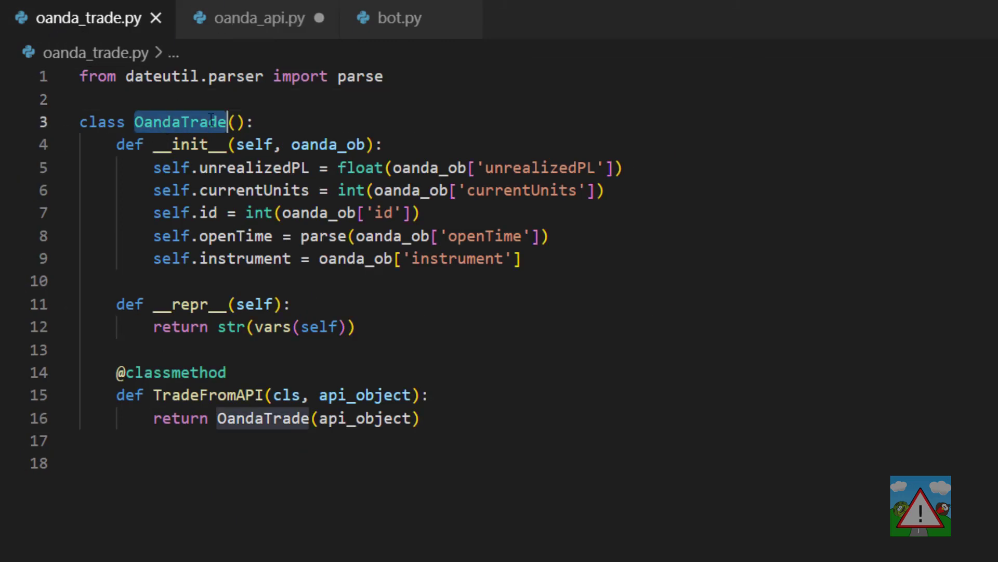
left_click(258, 18)
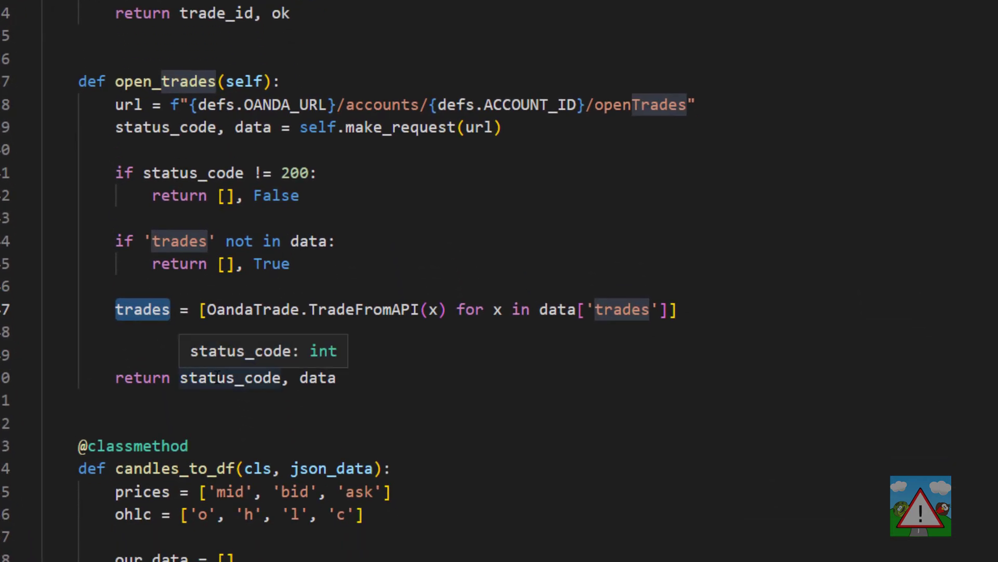
type("trades")
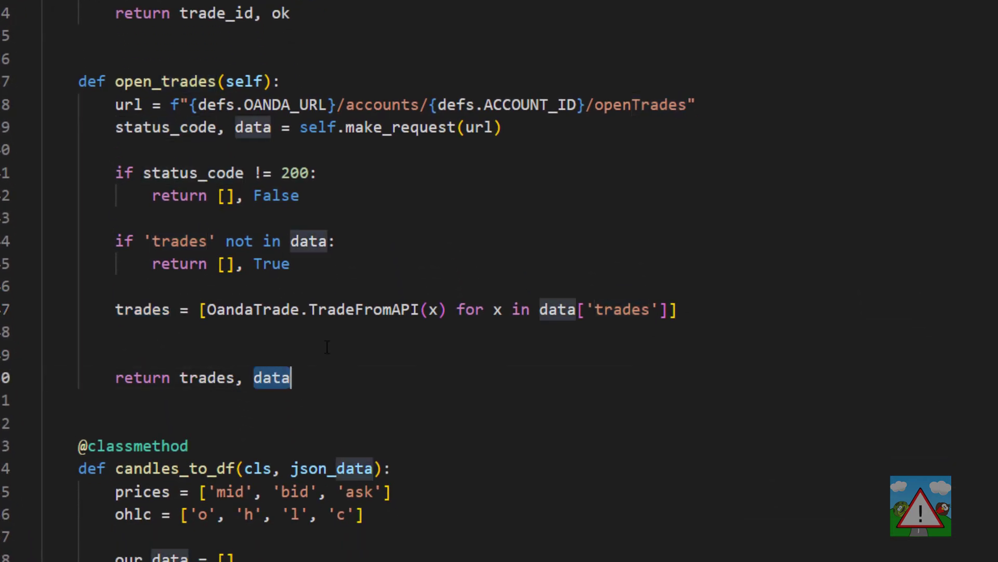
type("True")
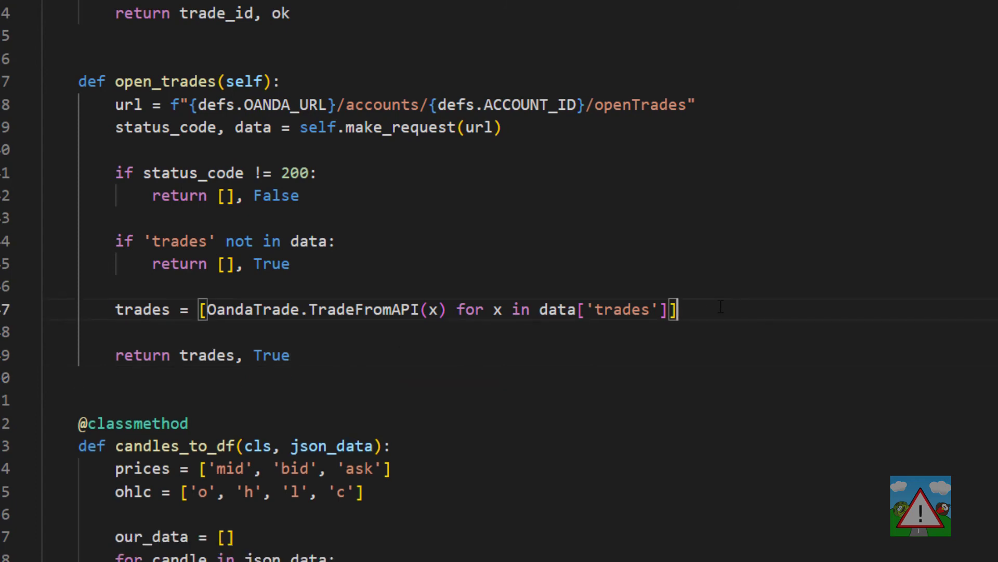
scroll("down", 3)
type("trades,")
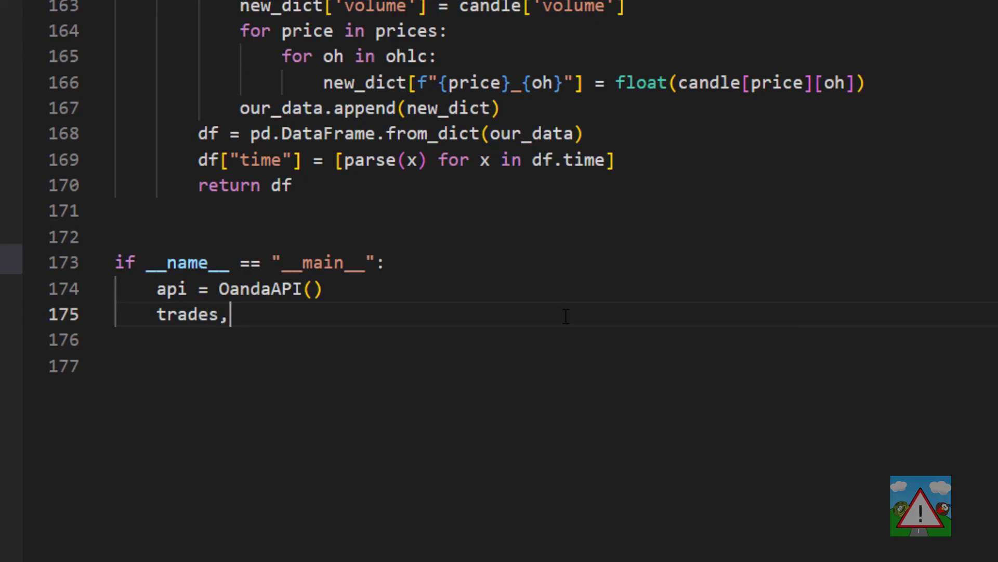
- In __main__, add 'trades, ok = api.open_trades()' and 'if ok == True: [print(t) for t in trades]'
type("ok =")
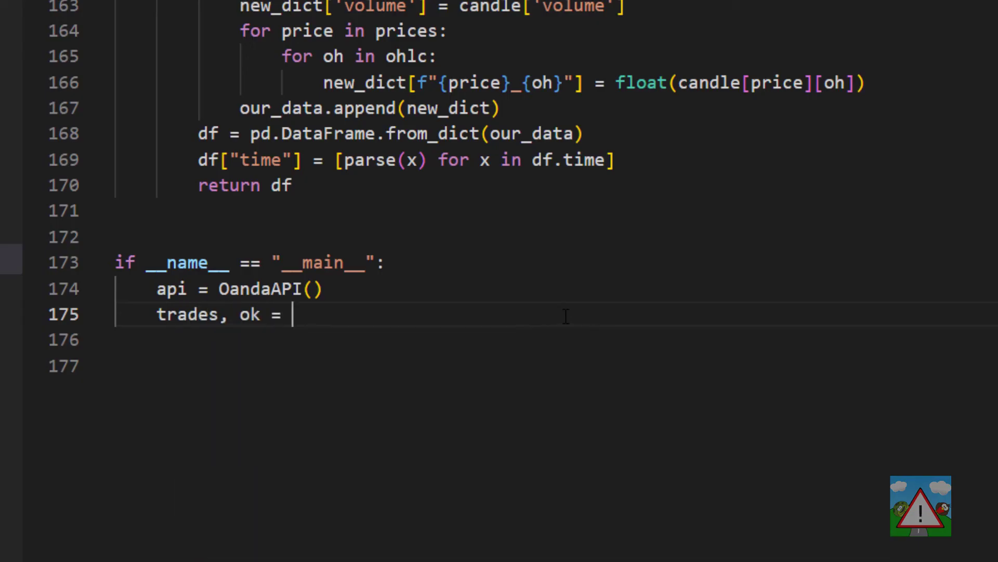
type("api.op")
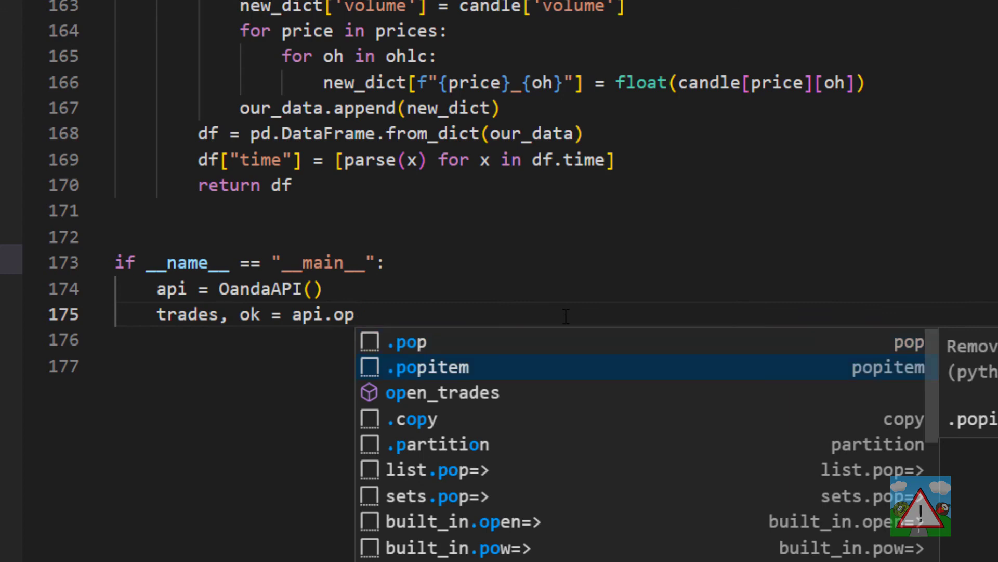
left_click(442, 392)
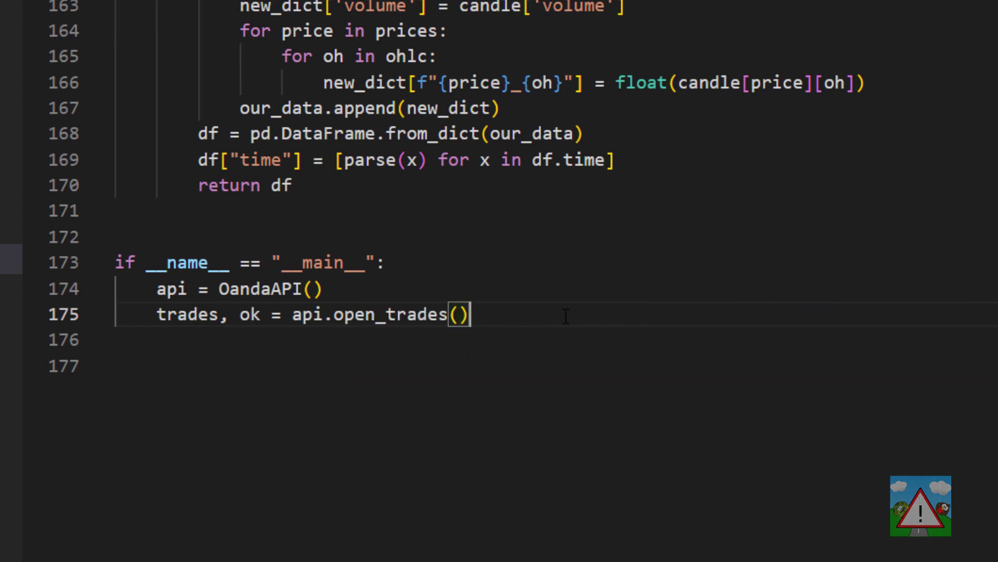
type("i")
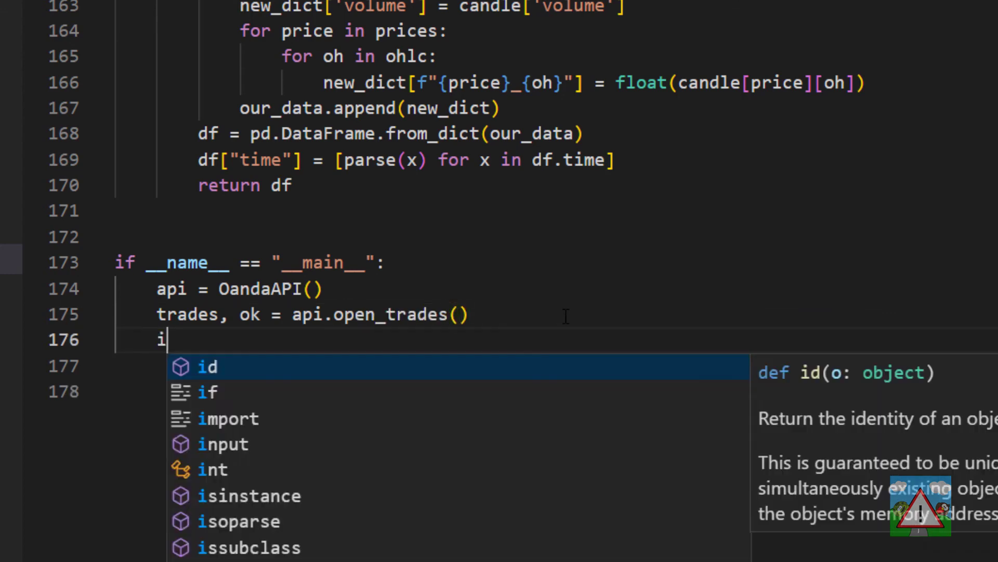
type("f ok == T")
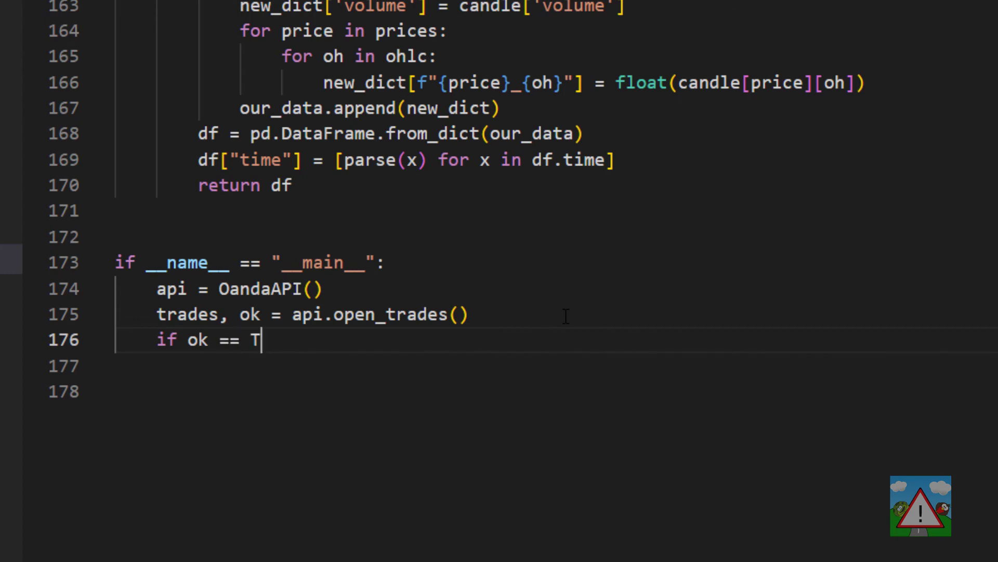
type("rue:")
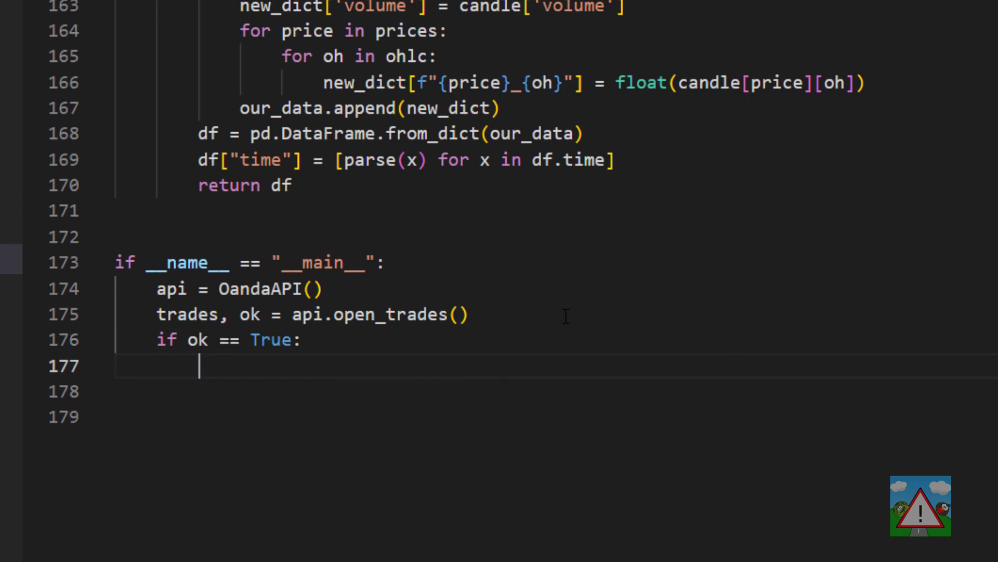
type("[]")
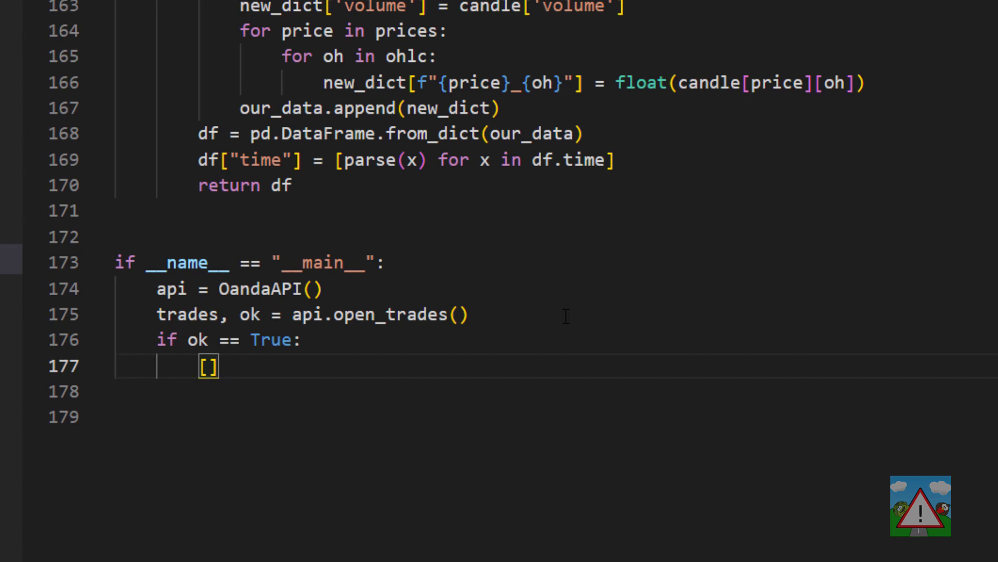
type("print(t")
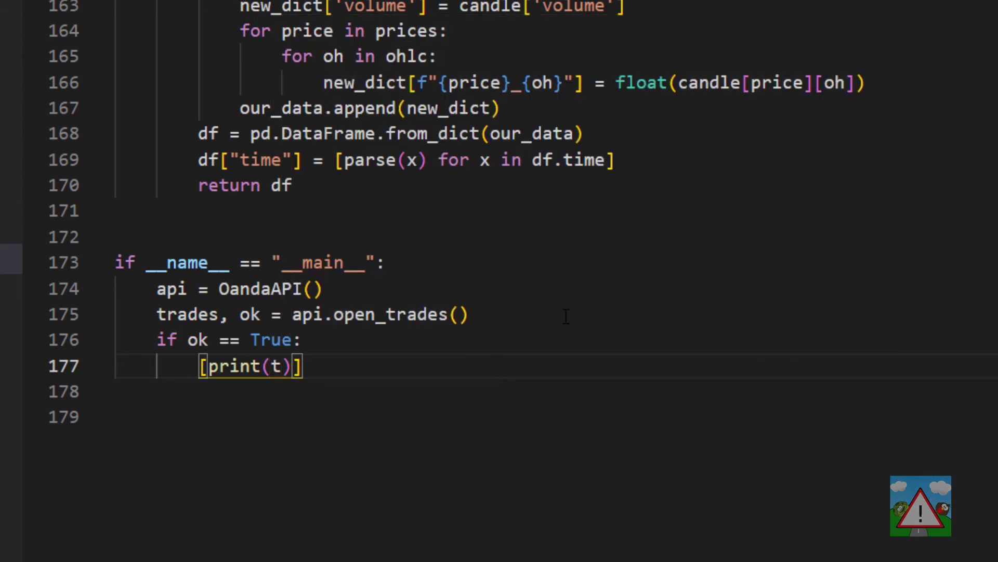
type("for t in trades")
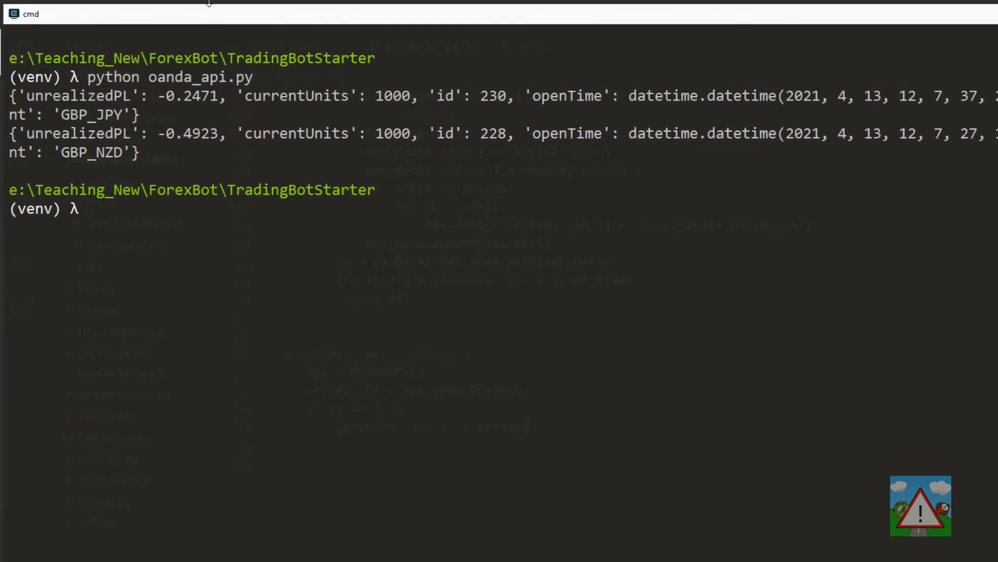
mouse_move(91, 87)
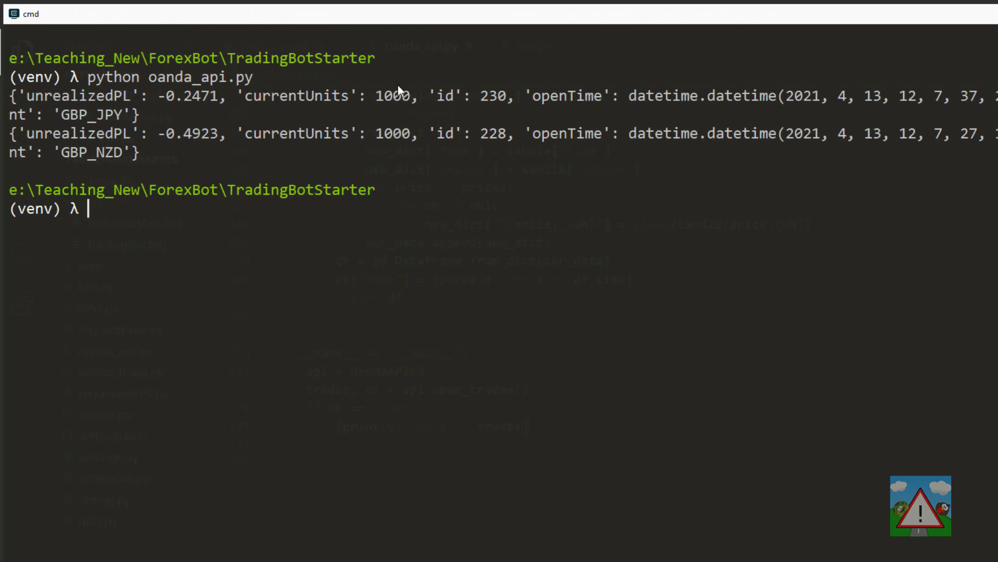
mouse_move(975, 134)
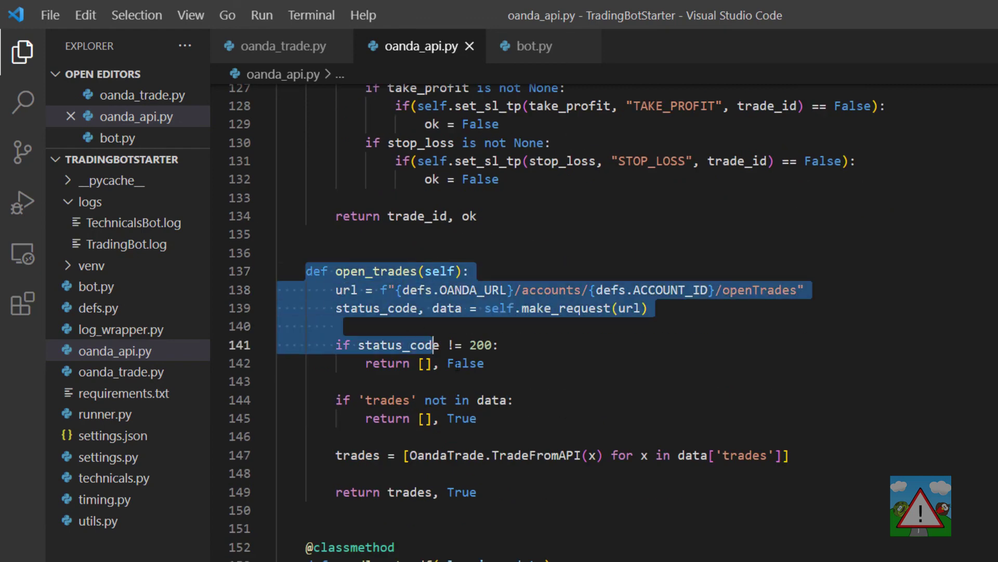
- Highlight the whole open_trades method, from def to 'return trades, True'
left_click_drag(433, 345, 476, 492)
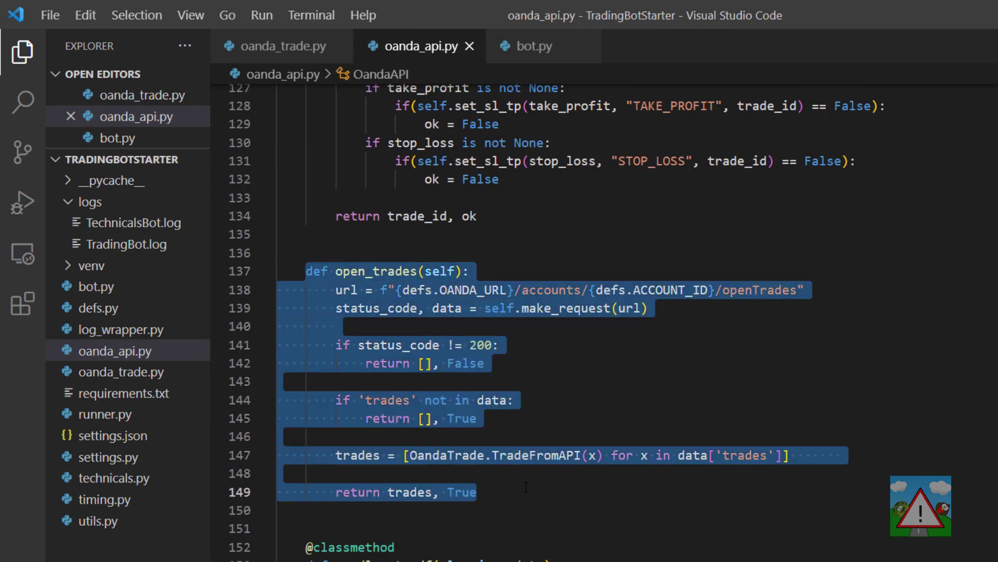